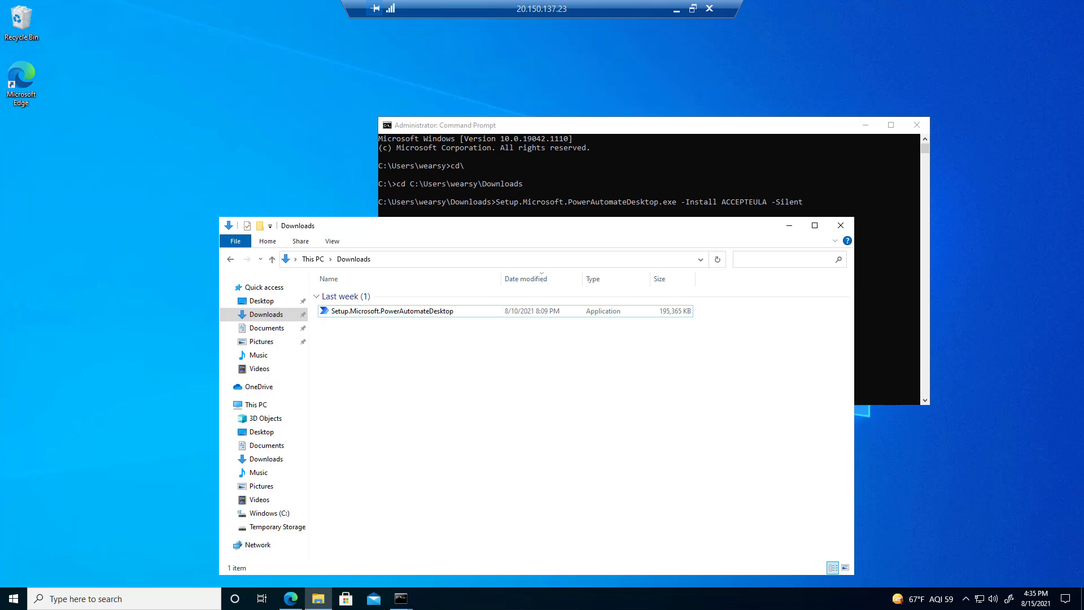
mouse_move(340, 555)
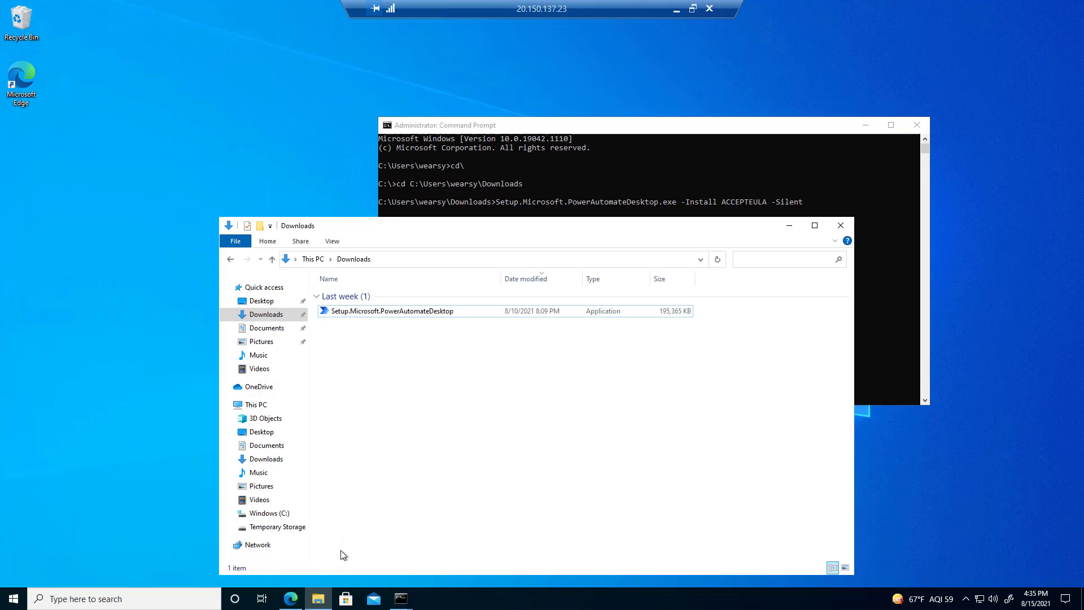
Step: Download the Power Automate Desktop installer from the My flows Install dropdown
left_click(290, 598)
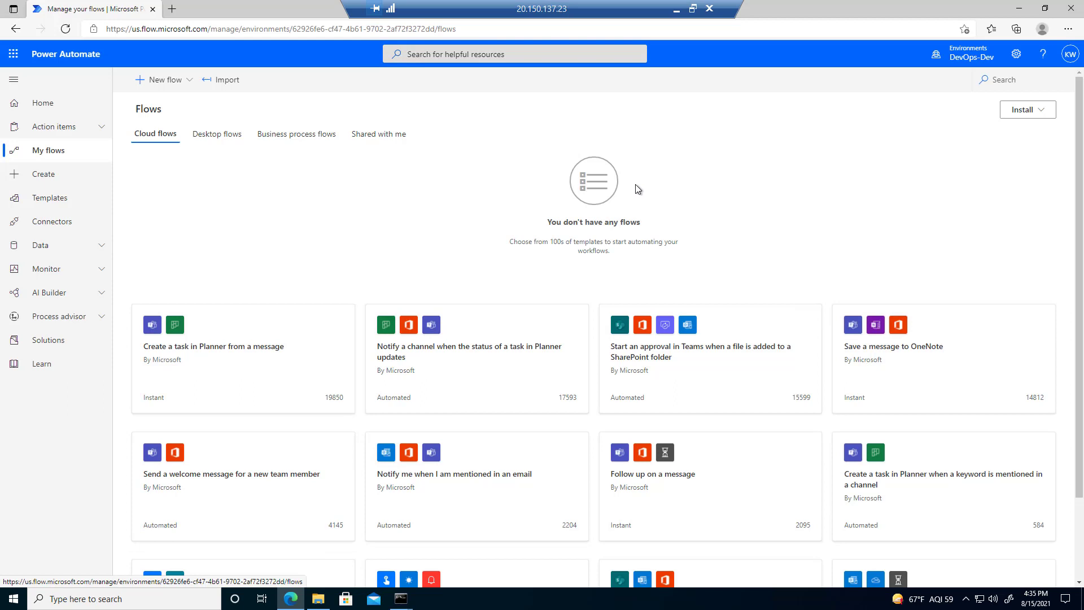
mouse_move(133, 103)
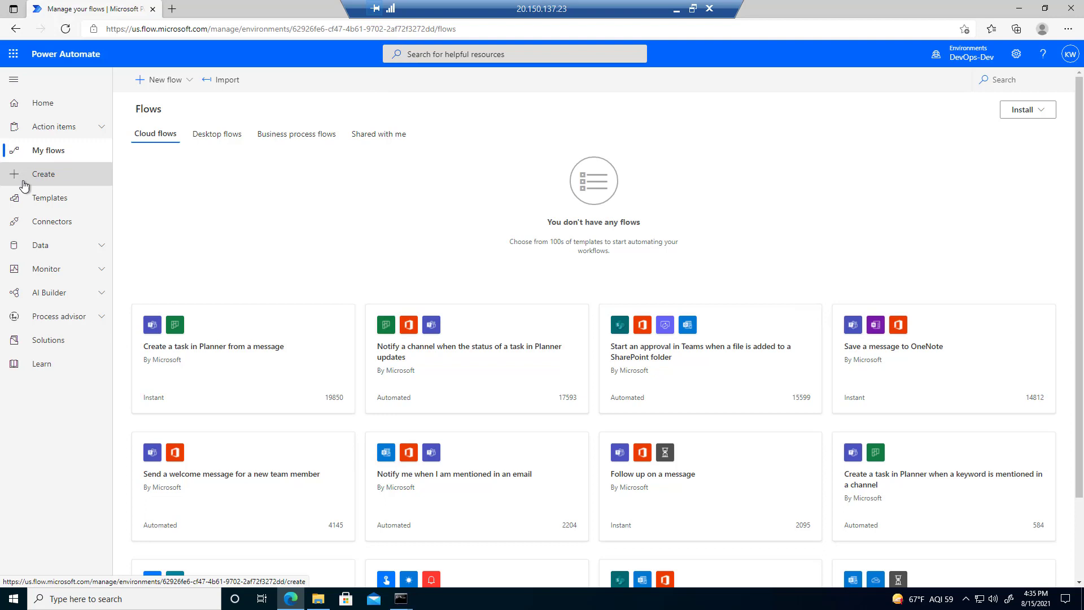
mouse_move(220, 231)
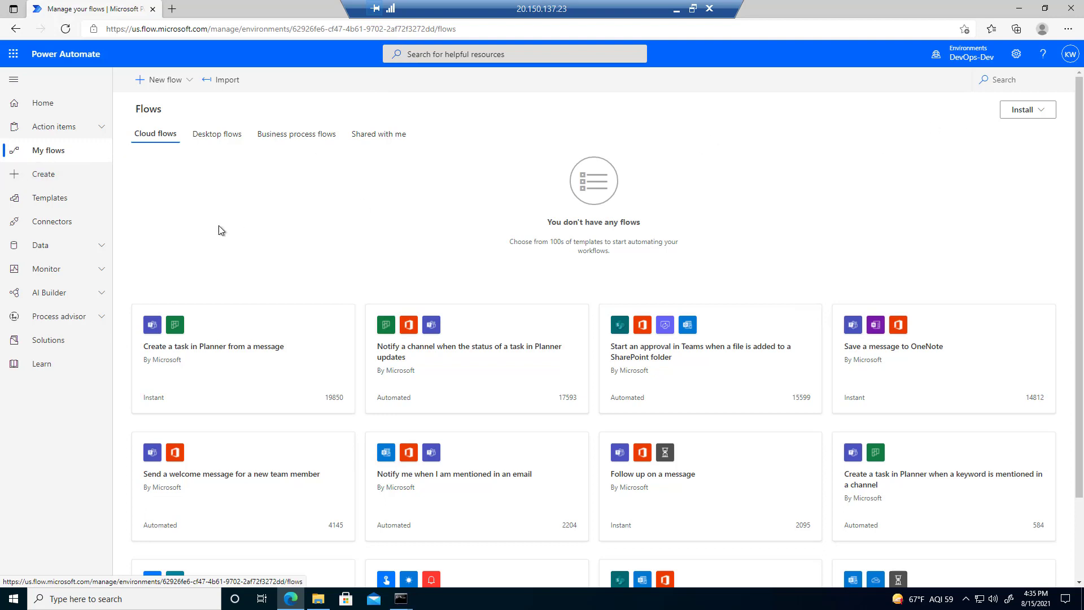
left_click(1027, 109)
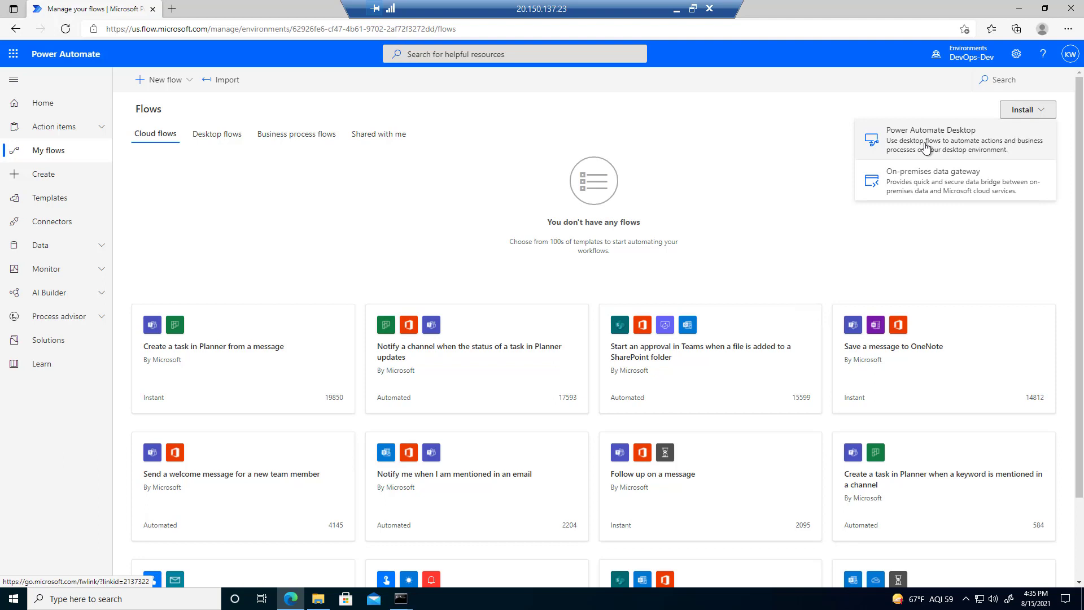
right_click(931, 135)
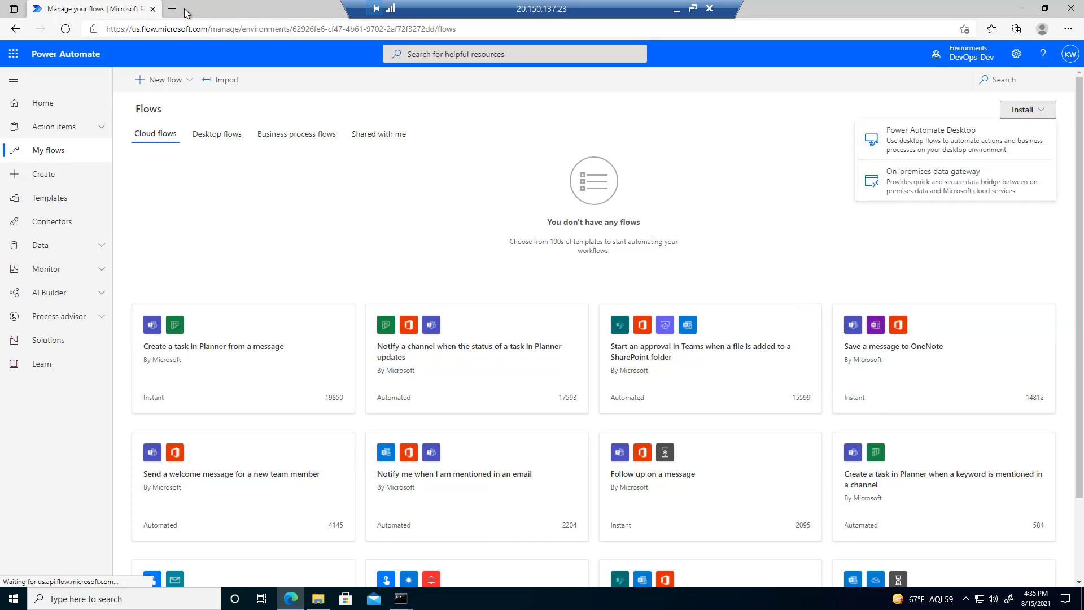
left_click(170, 8)
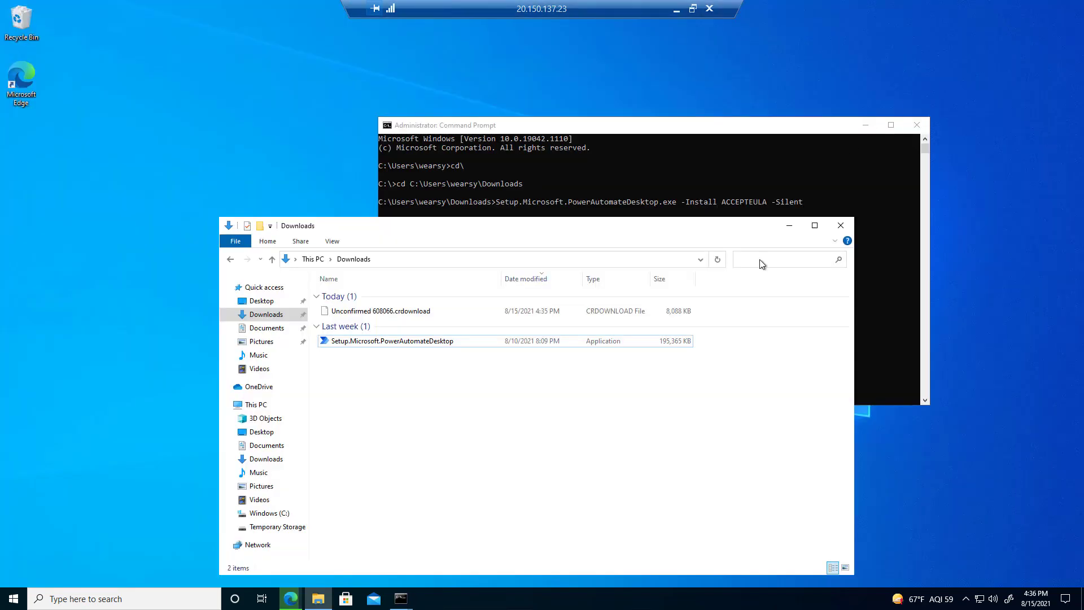
Step: Bring the Command Prompt with the silent install command to the front
left_click(392, 340)
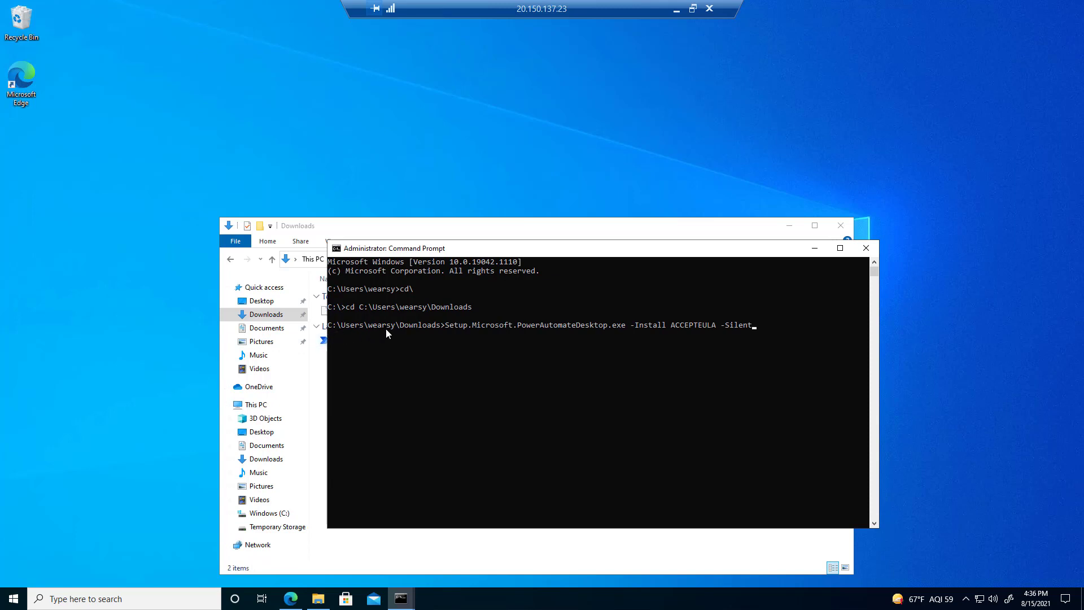
mouse_move(460, 332)
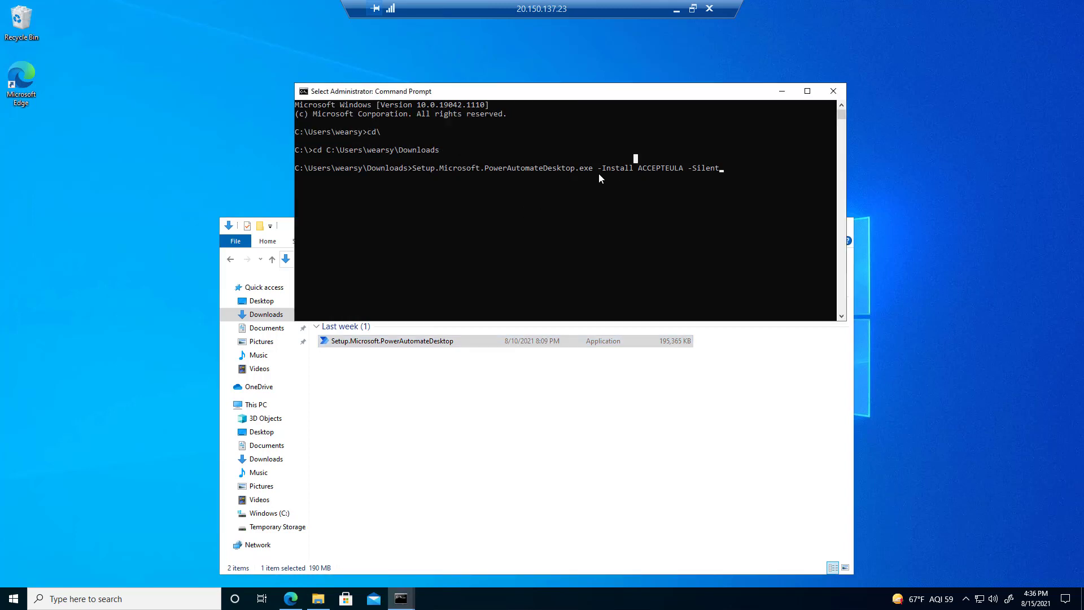
mouse_move(620, 178)
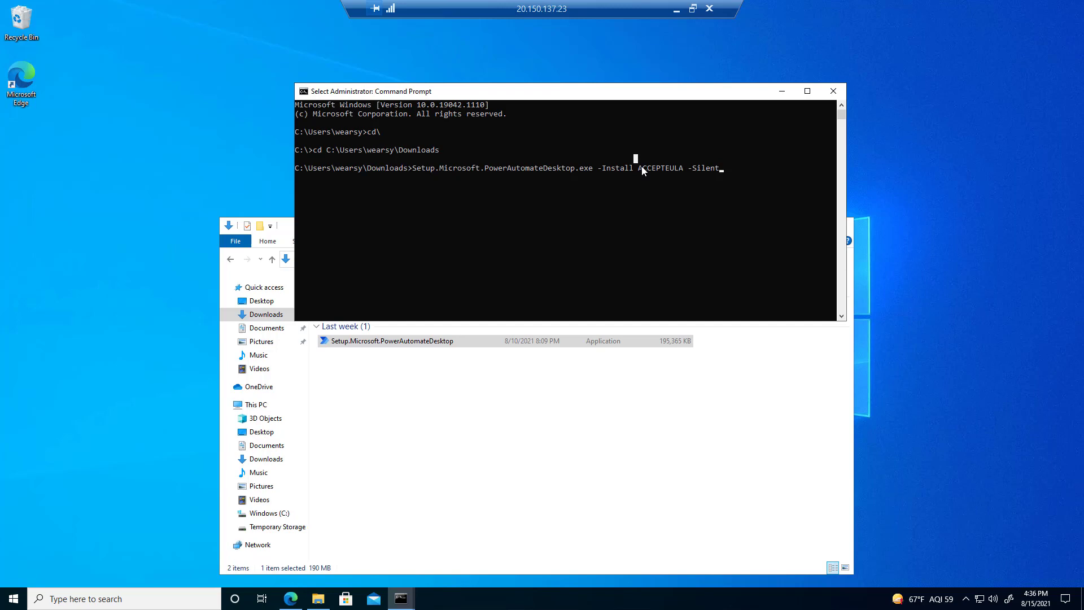
mouse_move(678, 174)
type("-")
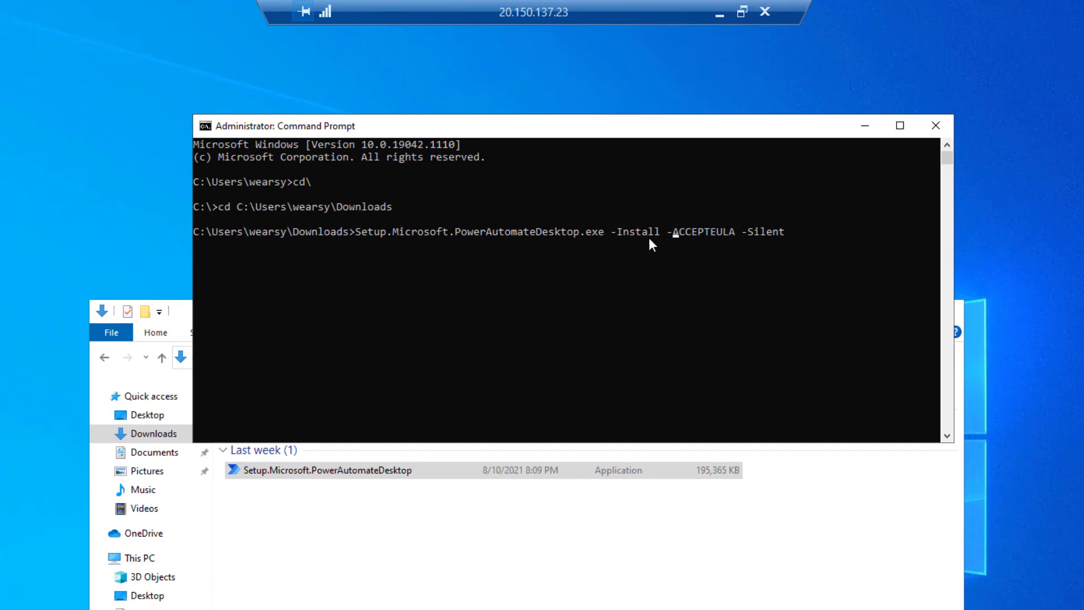
mouse_move(799, 244)
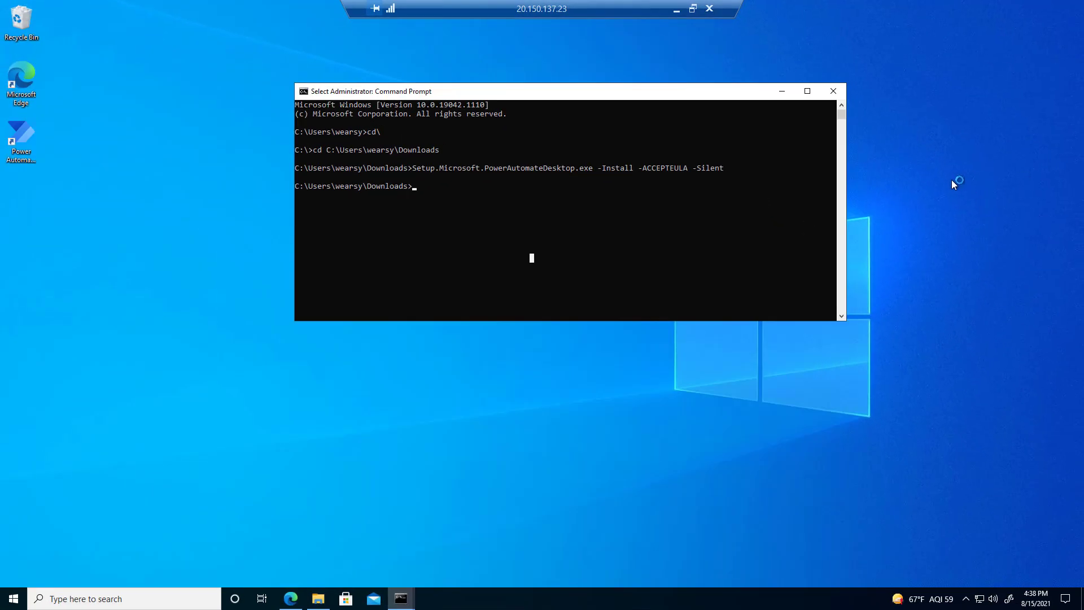
mouse_move(20, 142)
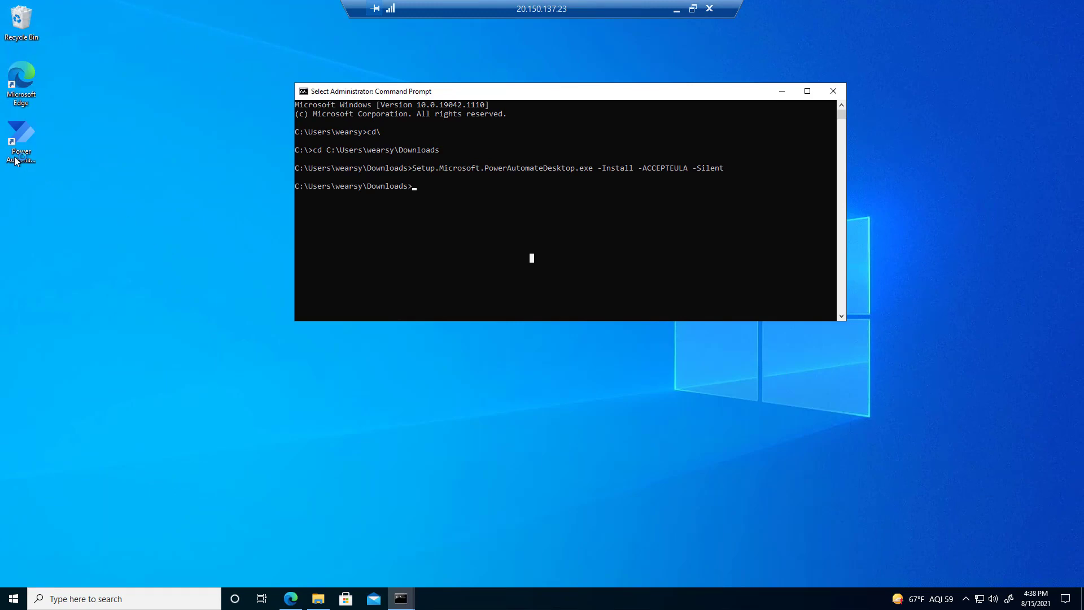
mouse_move(27, 140)
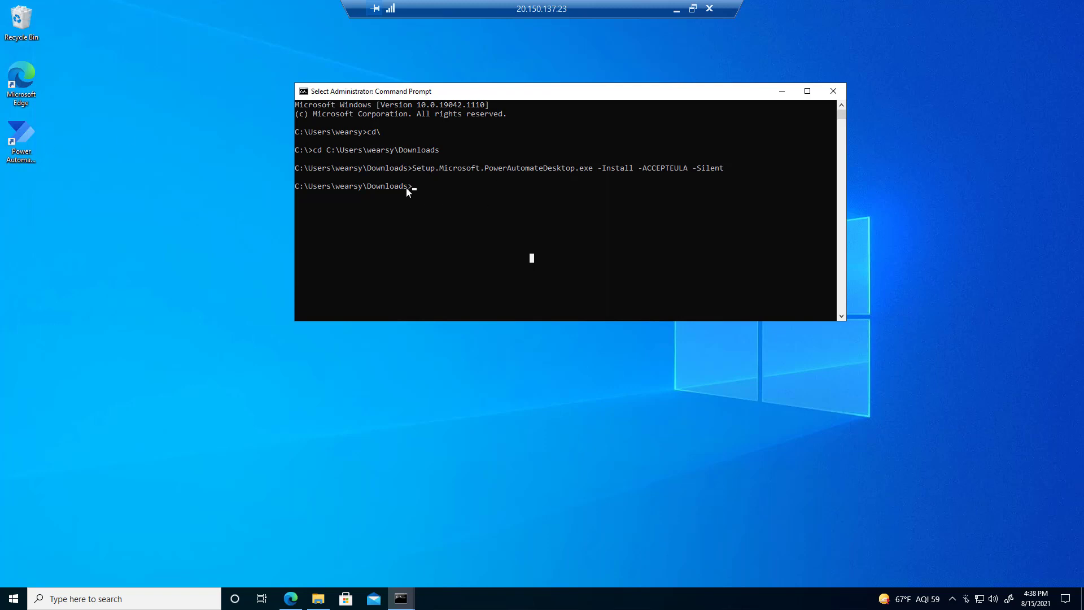
mouse_move(557, 196)
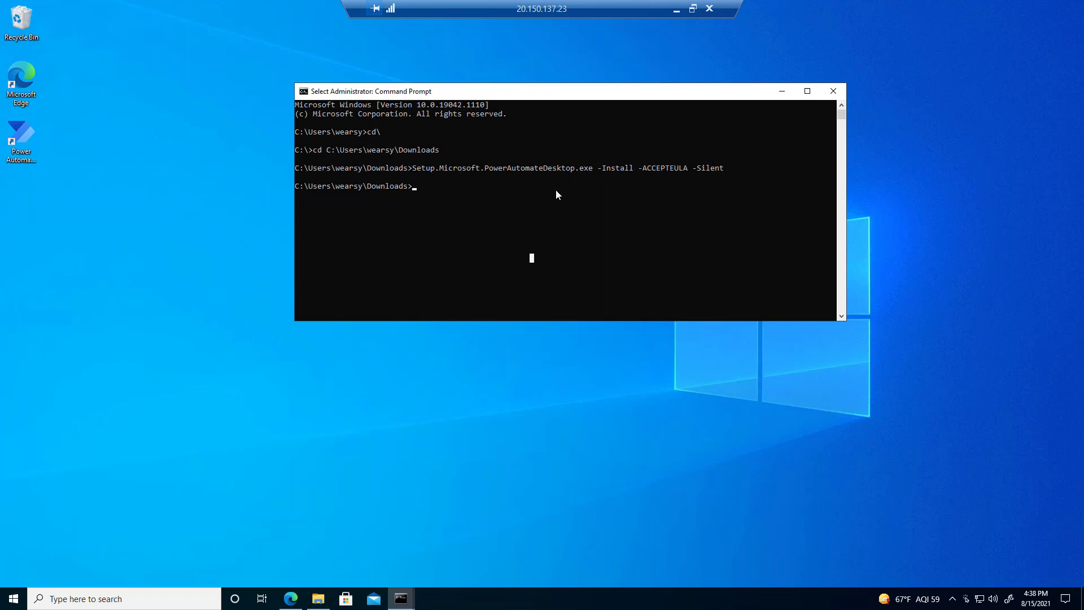
mouse_move(410, 196)
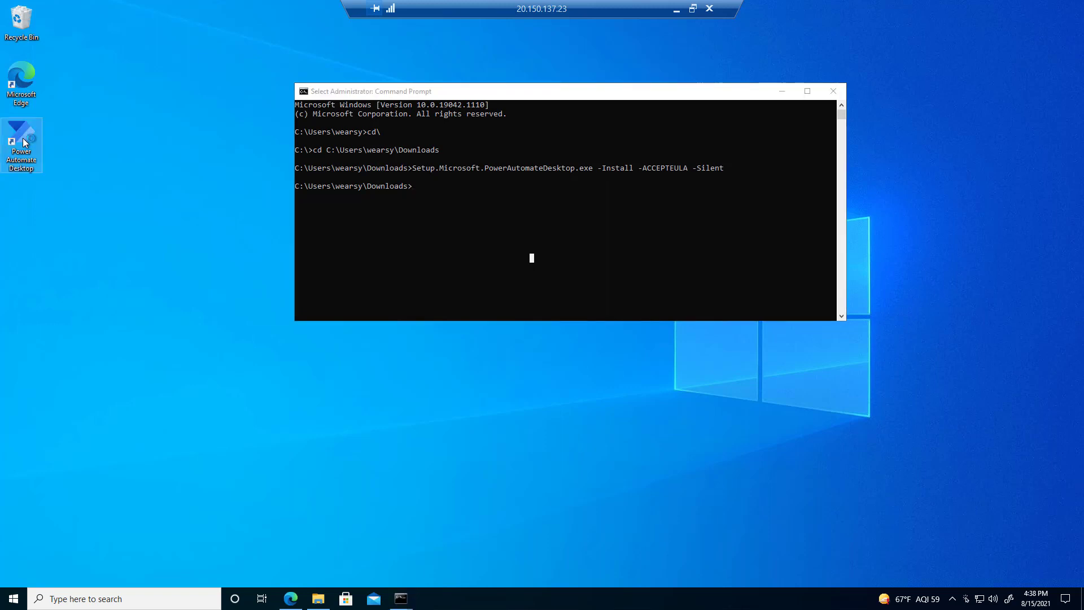
mouse_move(22, 144)
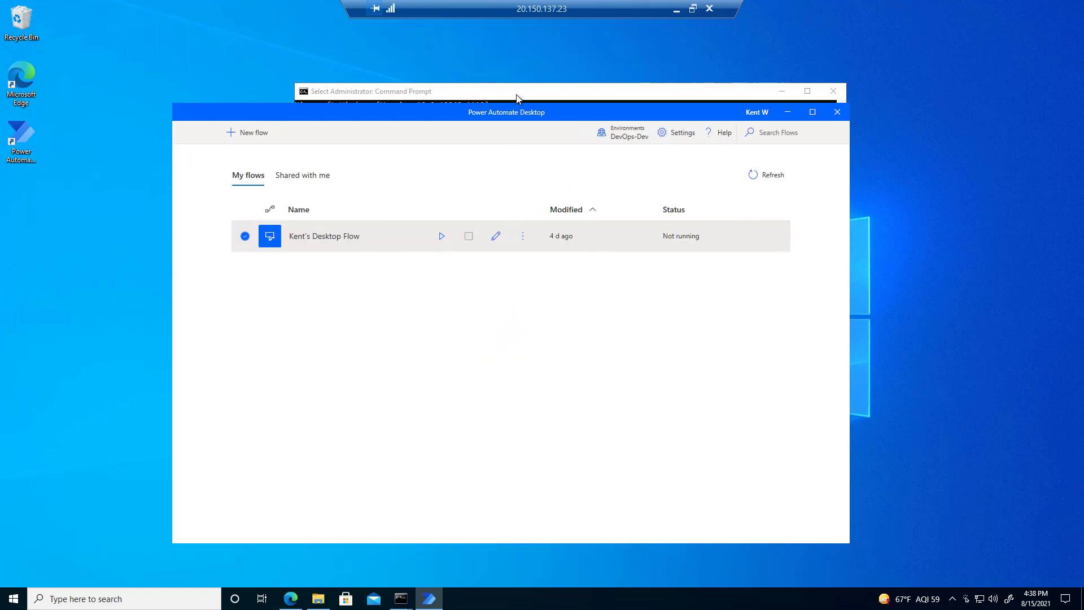
mouse_move(541, 118)
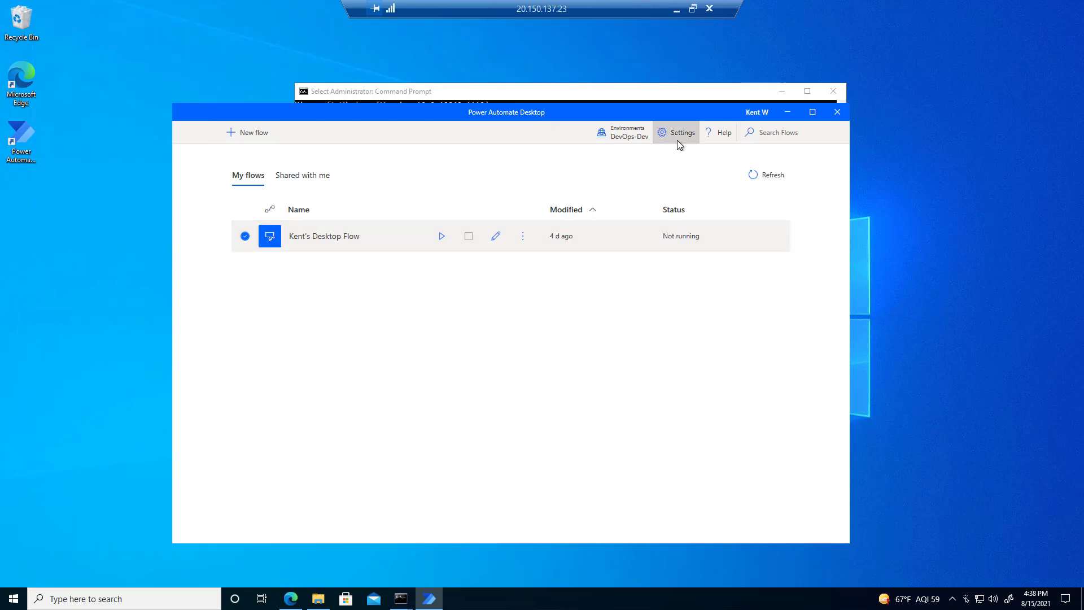
Step: View the Machine (preview) section of the Power Automate Desktop settings
left_click(681, 132)
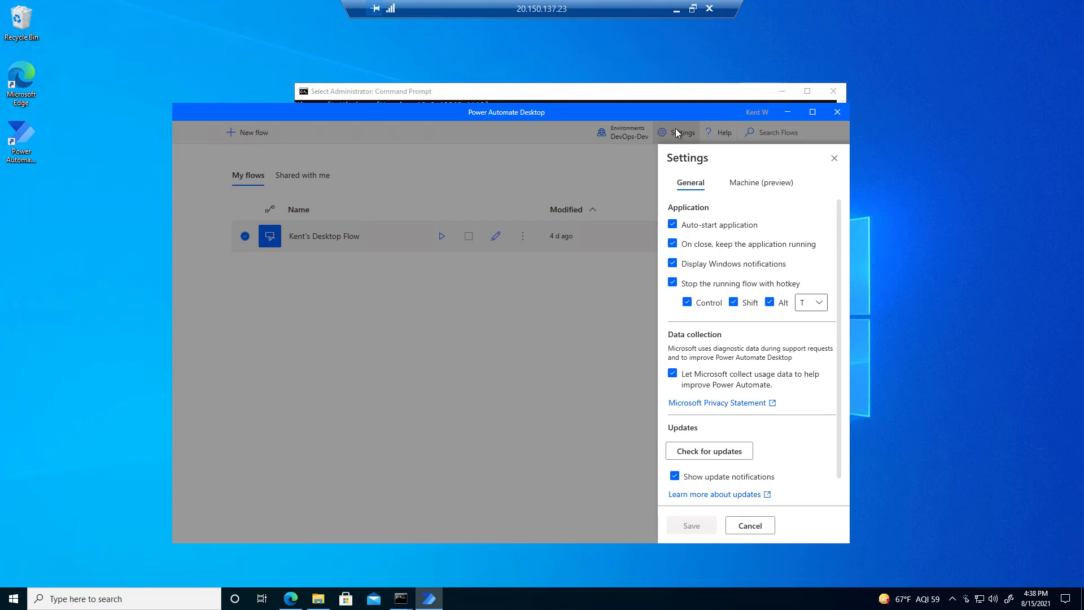
left_click(761, 182)
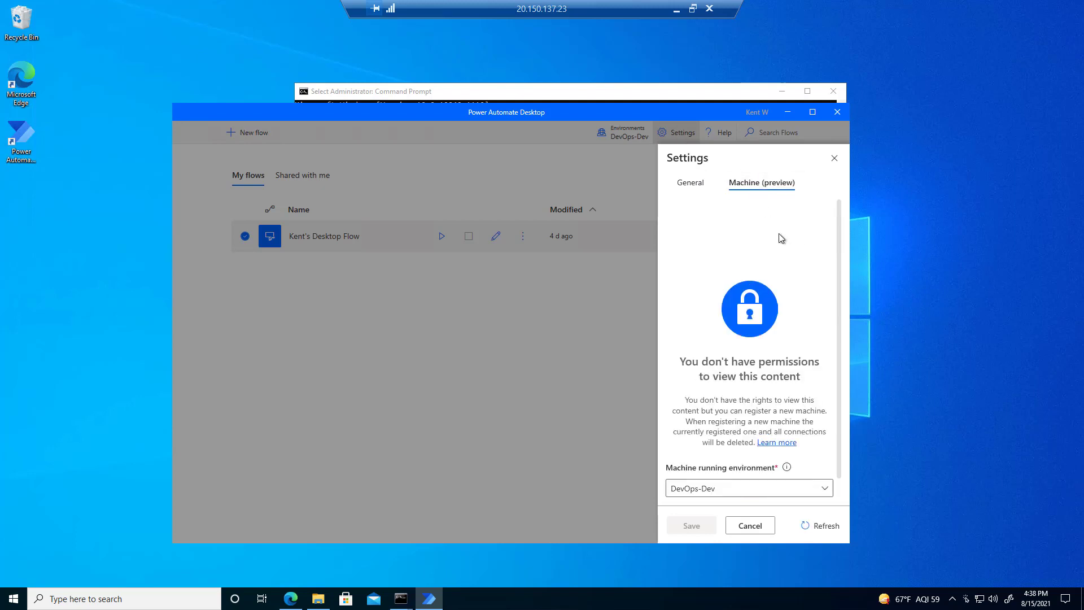
mouse_move(787, 316)
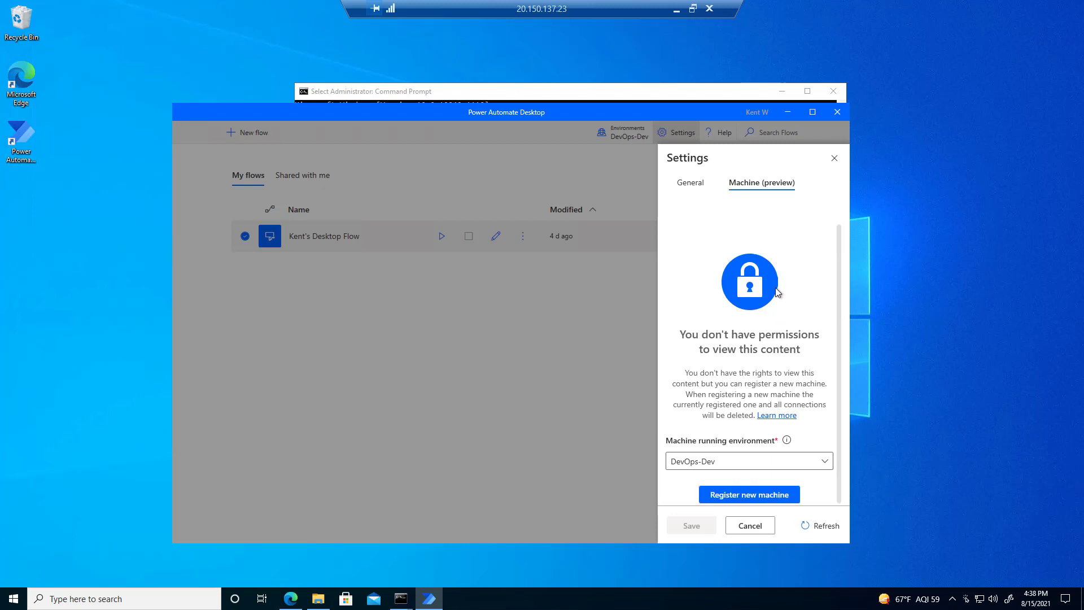
mouse_move(779, 298)
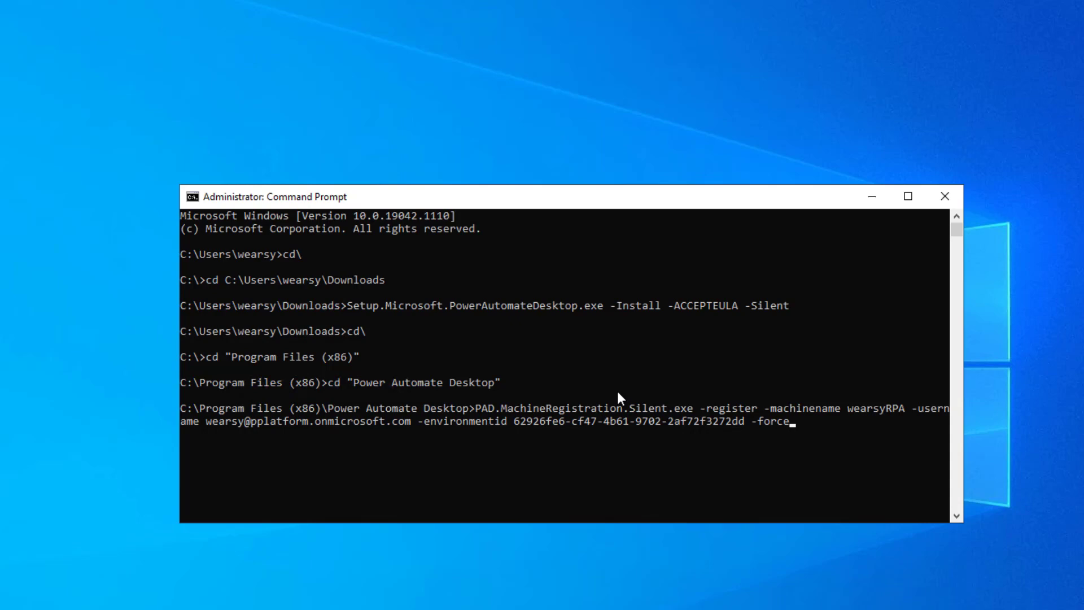
mouse_move(329, 430)
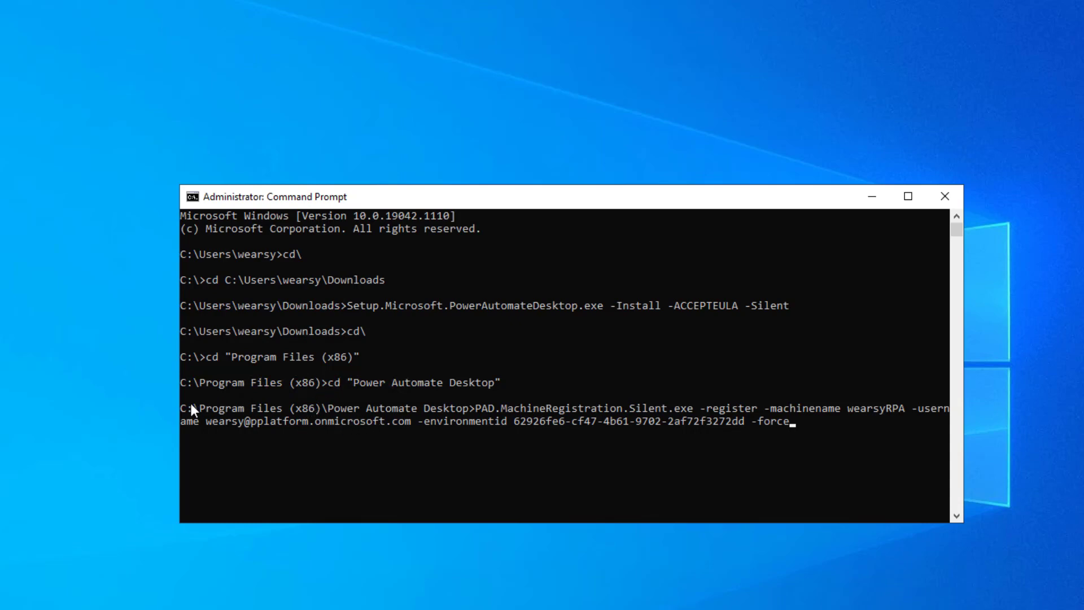
mouse_move(339, 418)
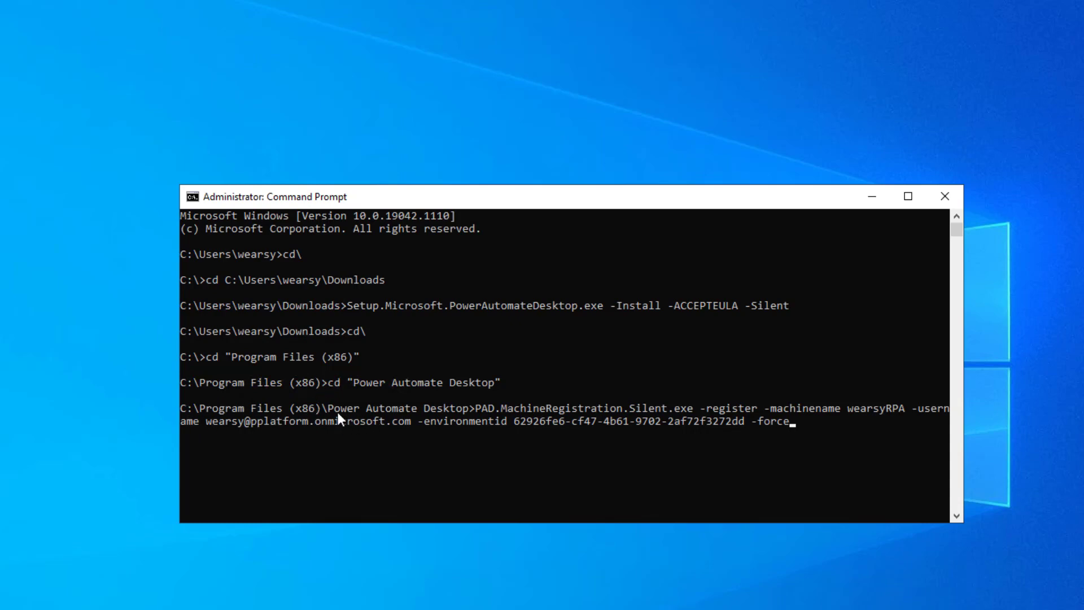
mouse_move(470, 414)
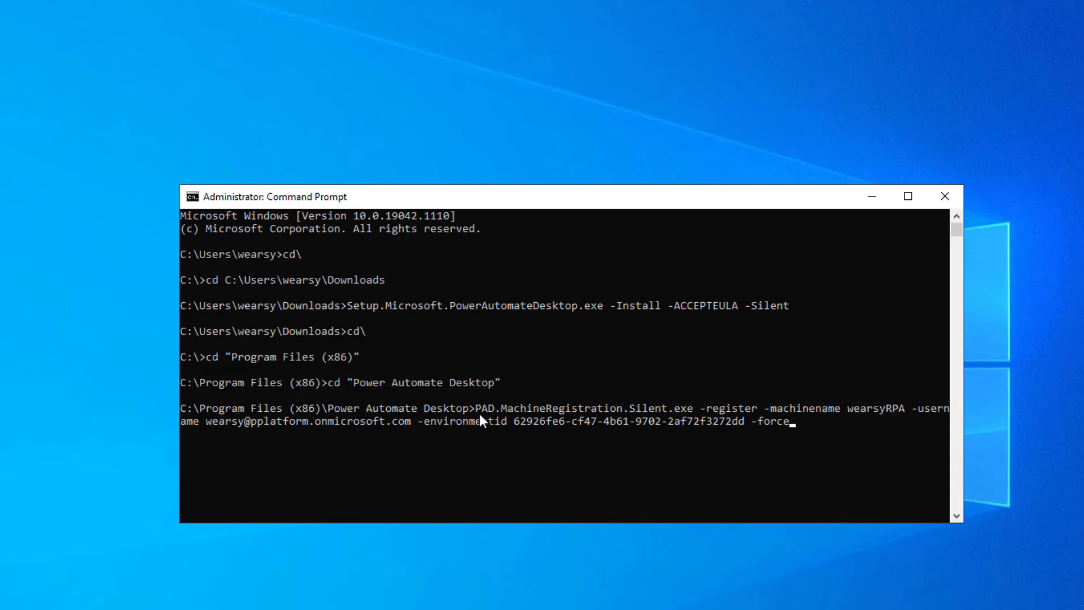
mouse_move(633, 418)
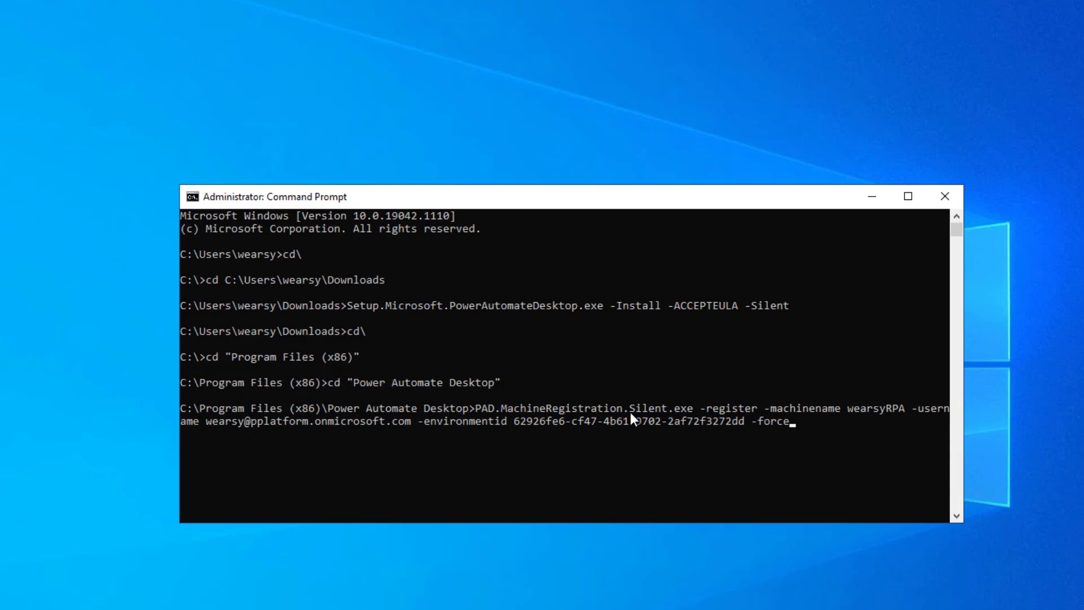
mouse_move(662, 415)
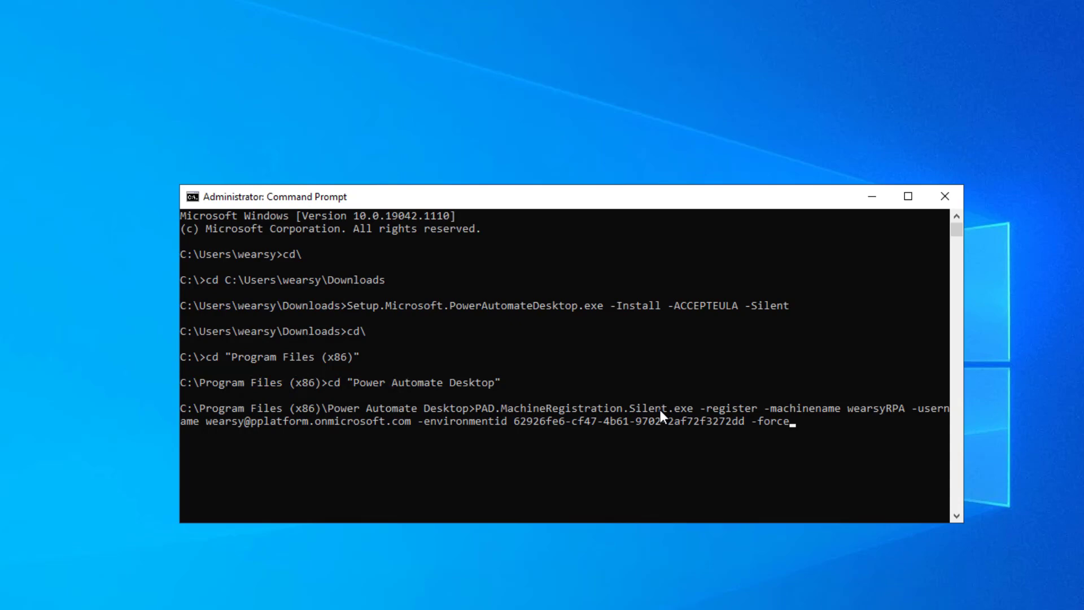
mouse_move(711, 418)
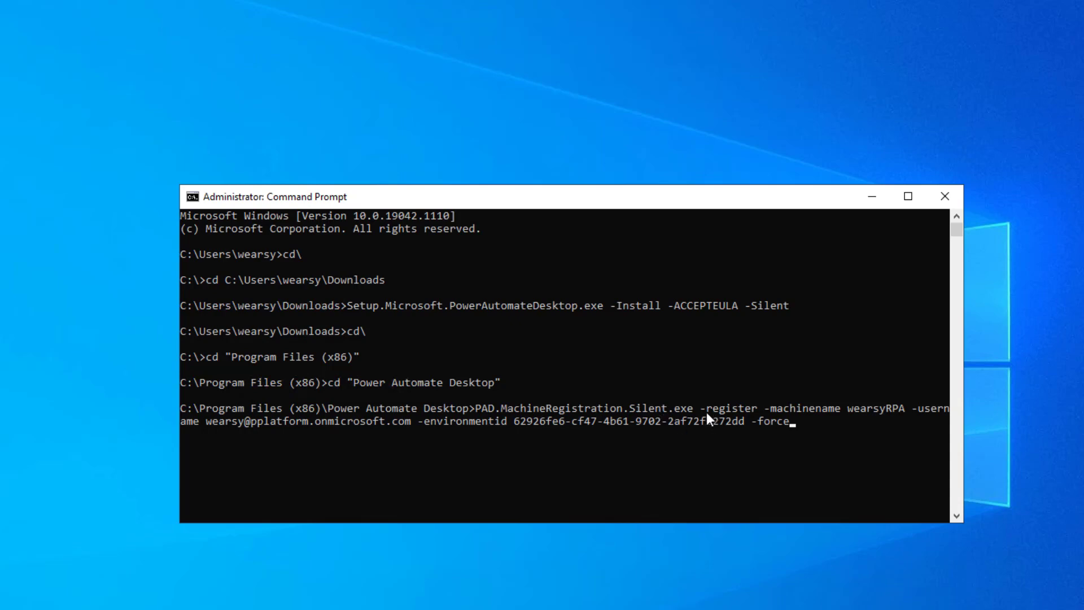
mouse_move(775, 418)
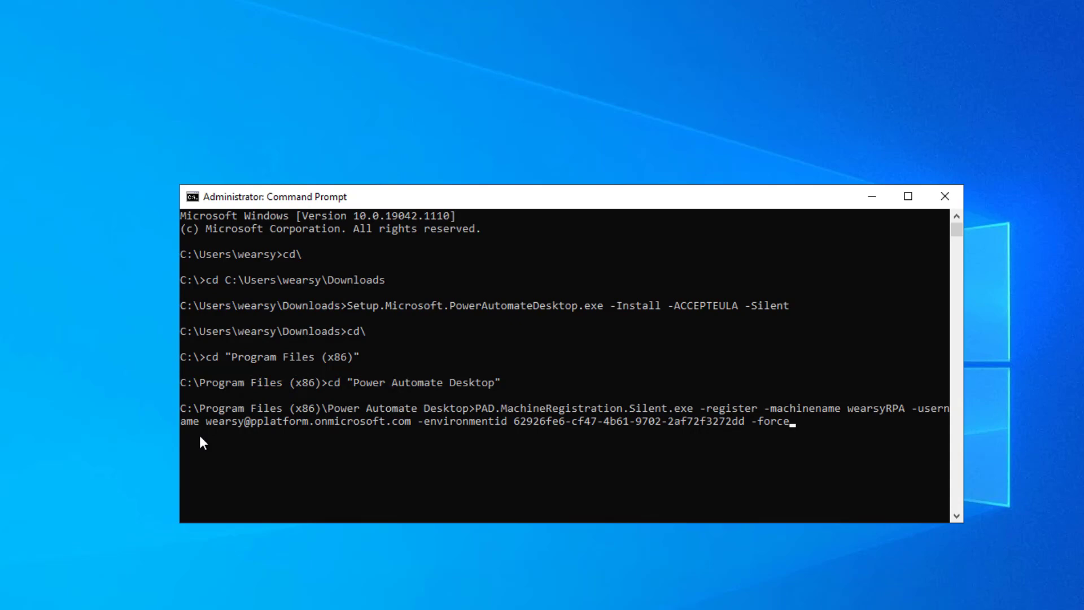
mouse_move(501, 438)
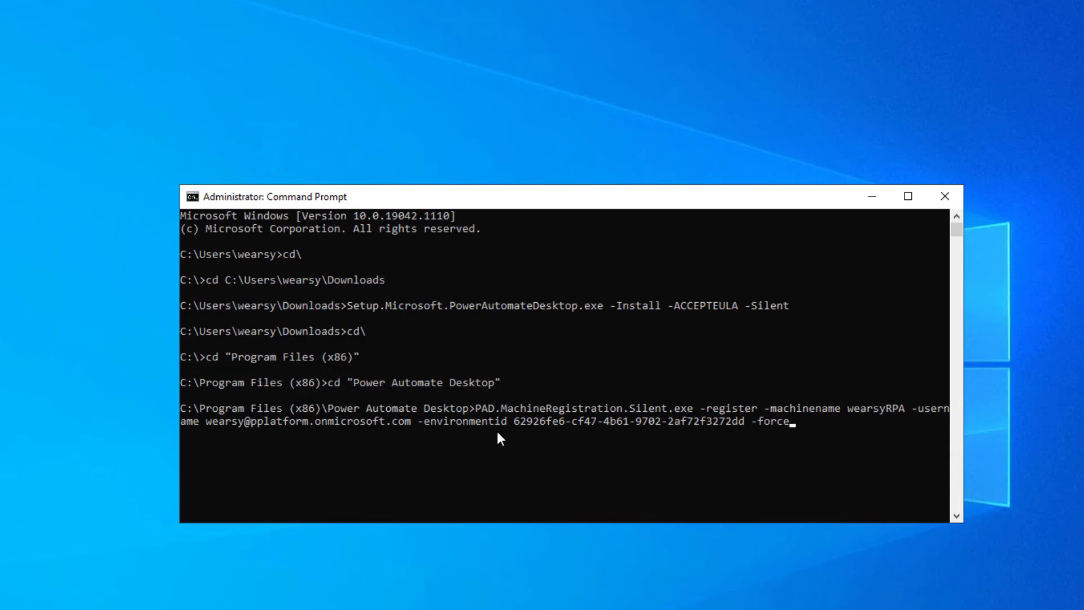
mouse_move(535, 433)
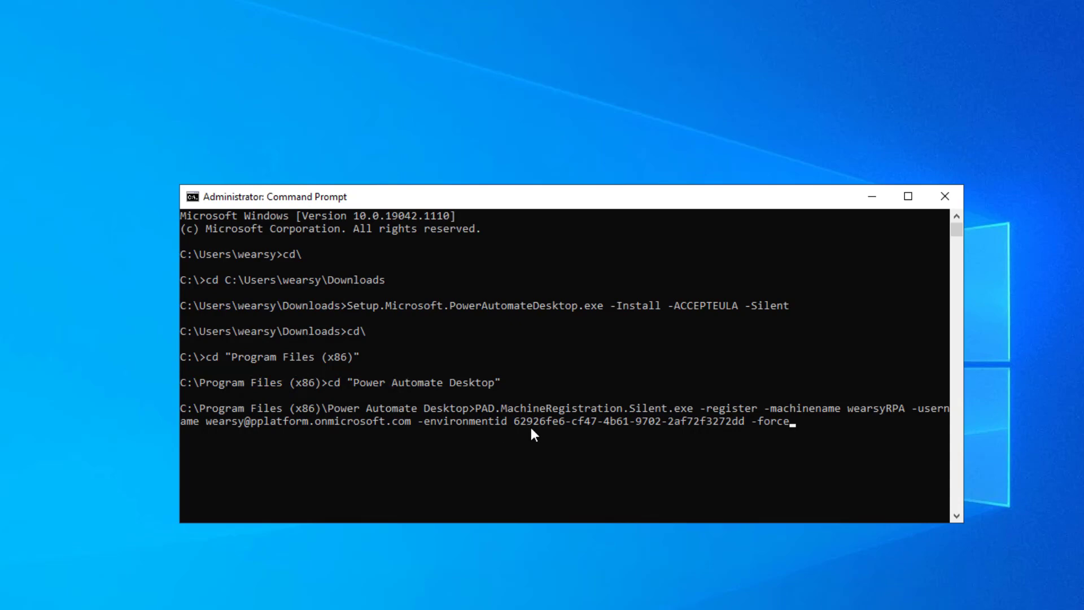
mouse_move(761, 430)
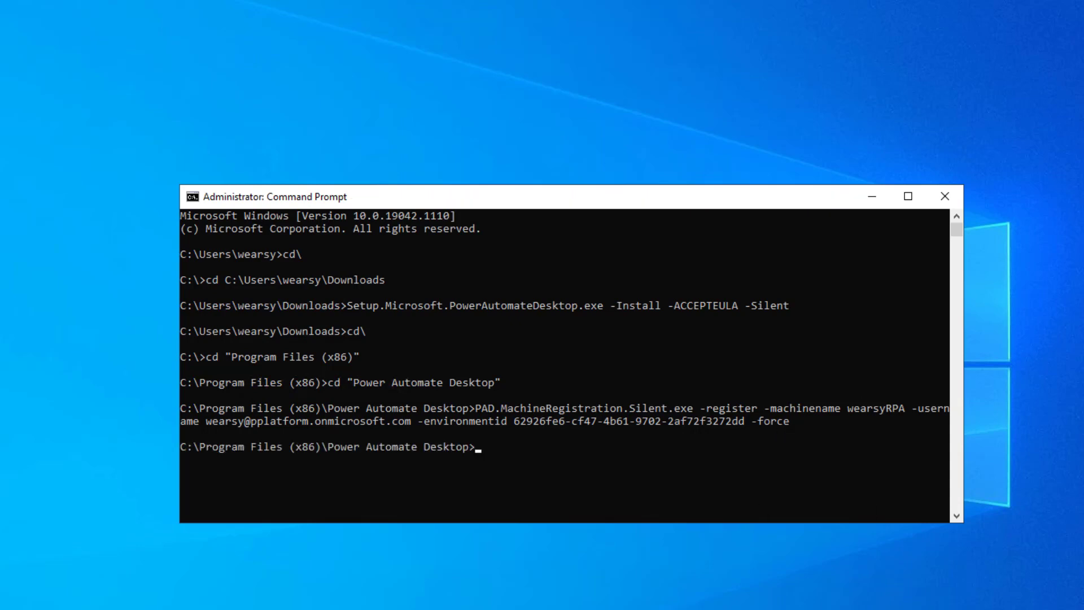
mouse_move(580, 235)
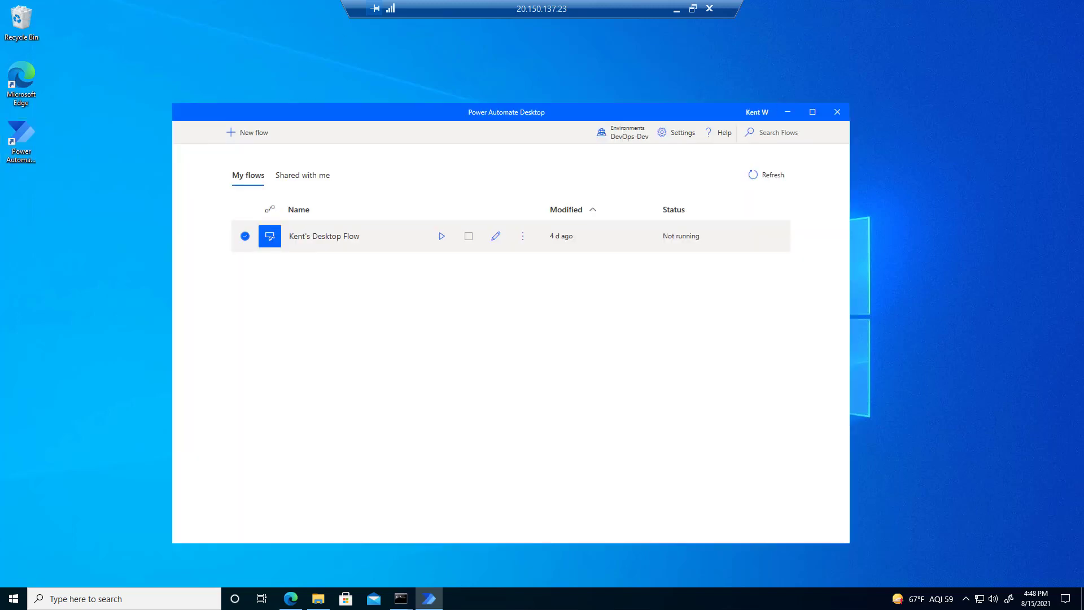
Step: Check the machine shows connected in DevOps-Dev, then return to the browser
left_click(680, 132)
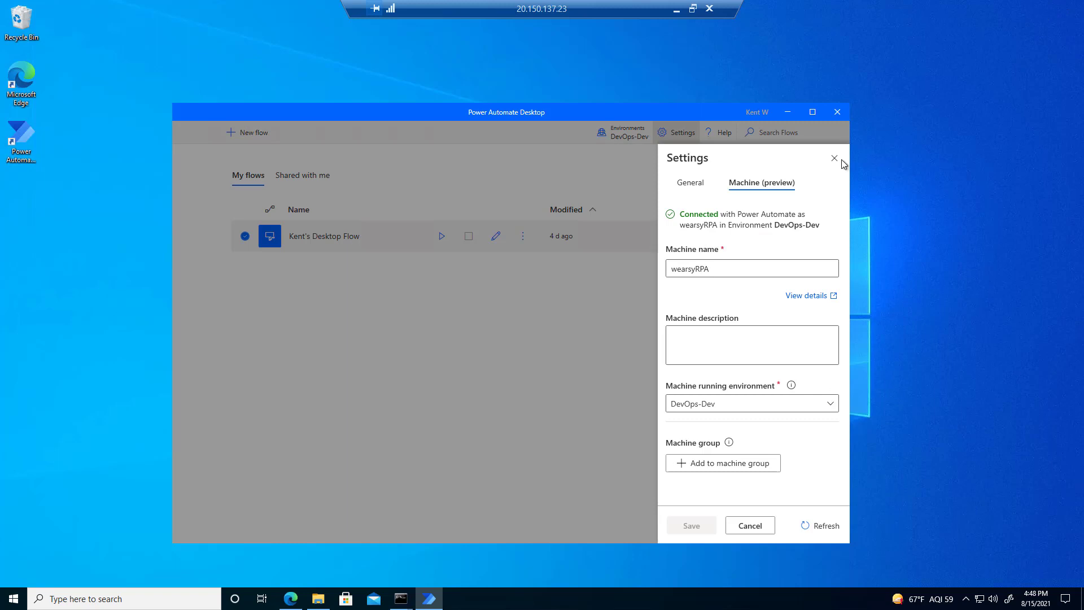
mouse_move(724, 173)
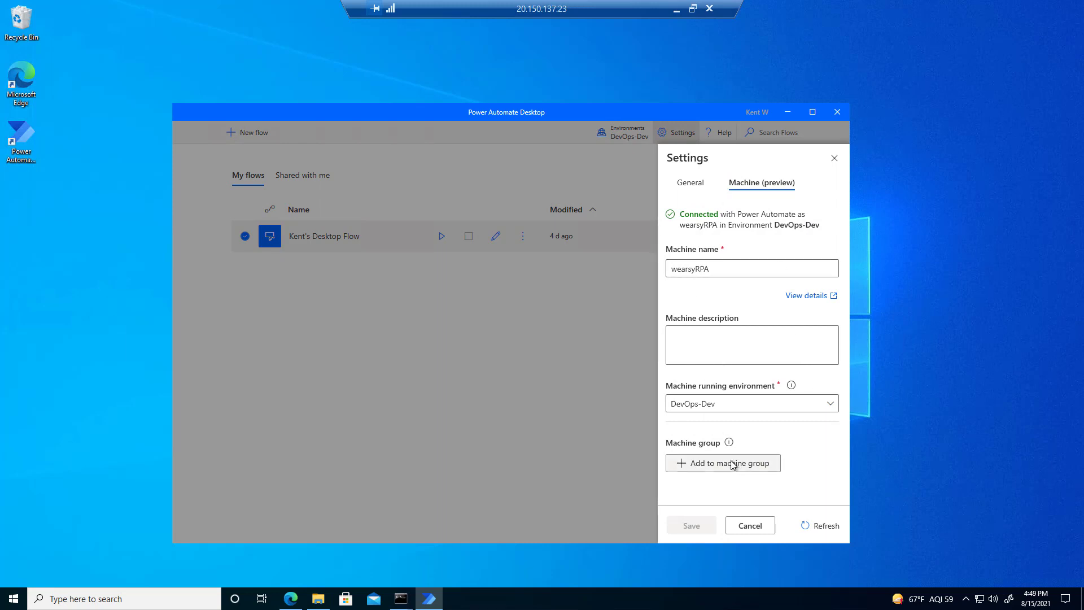
mouse_move(730, 254)
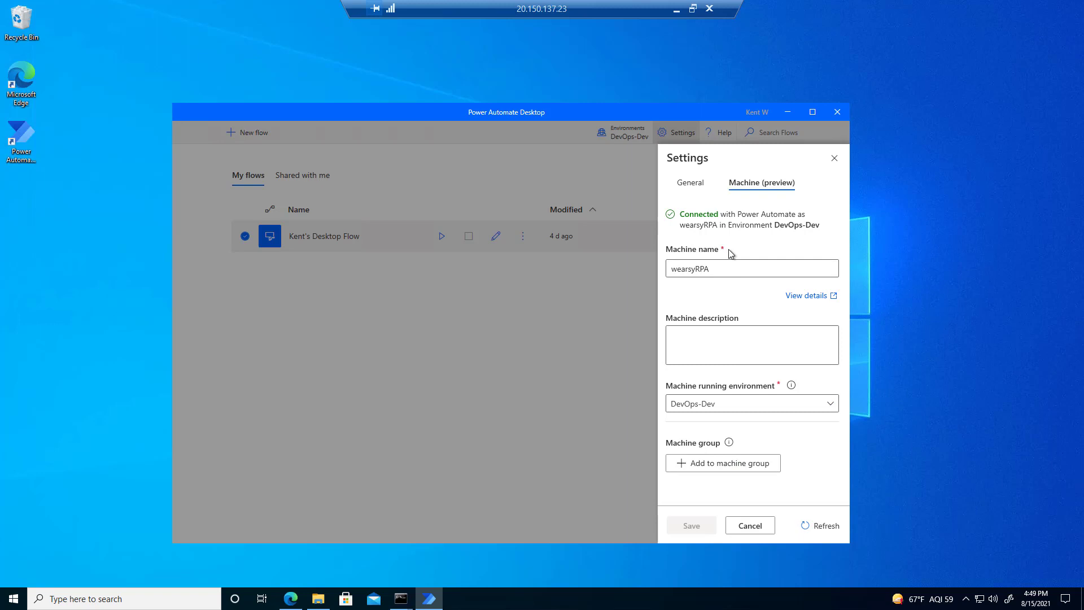
mouse_move(722, 303)
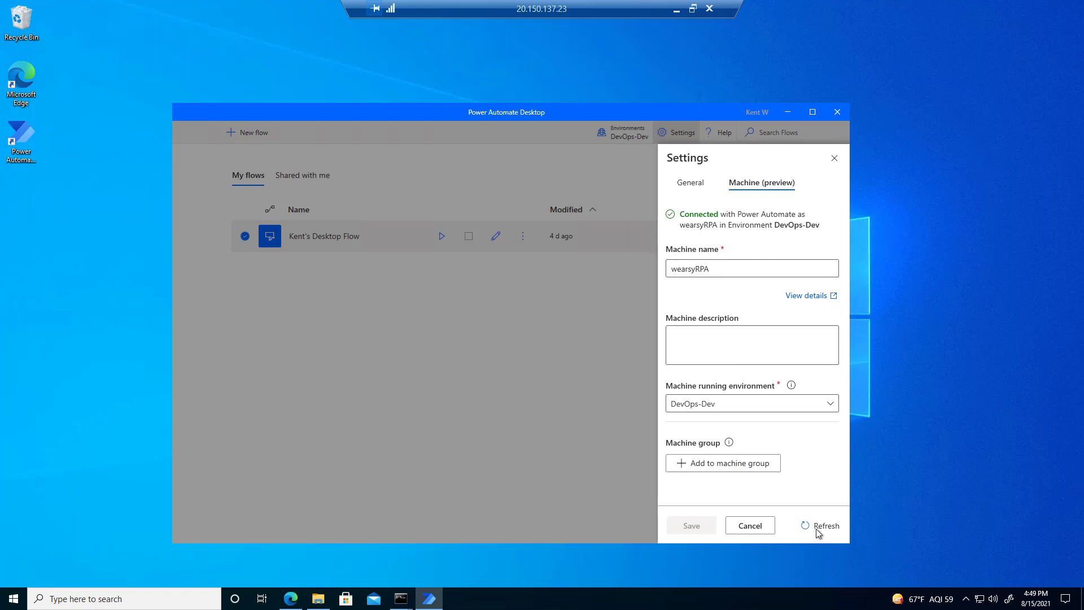
mouse_move(824, 525)
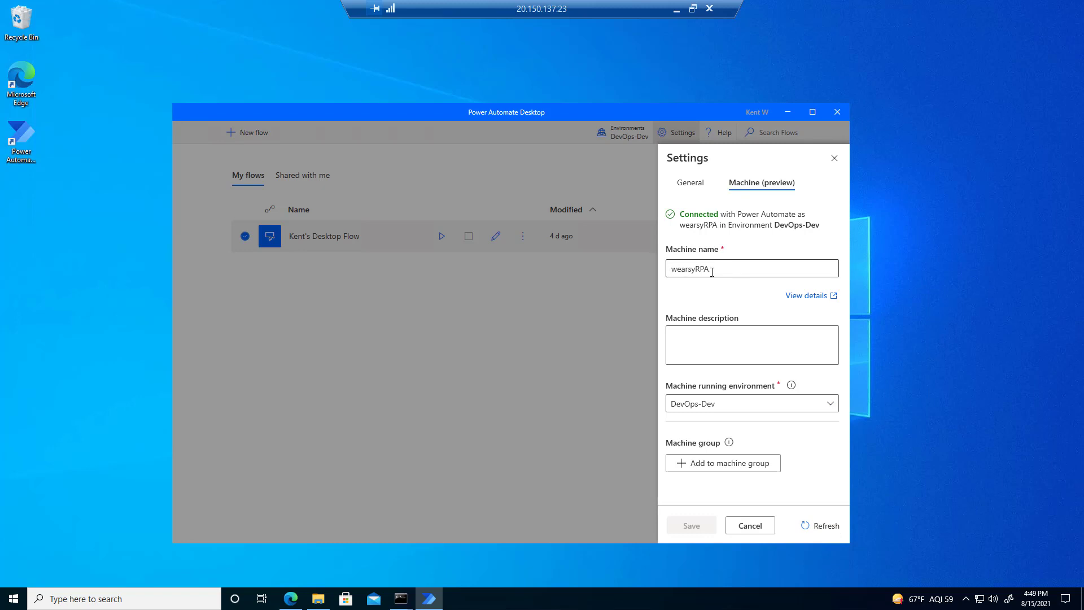
mouse_move(717, 413)
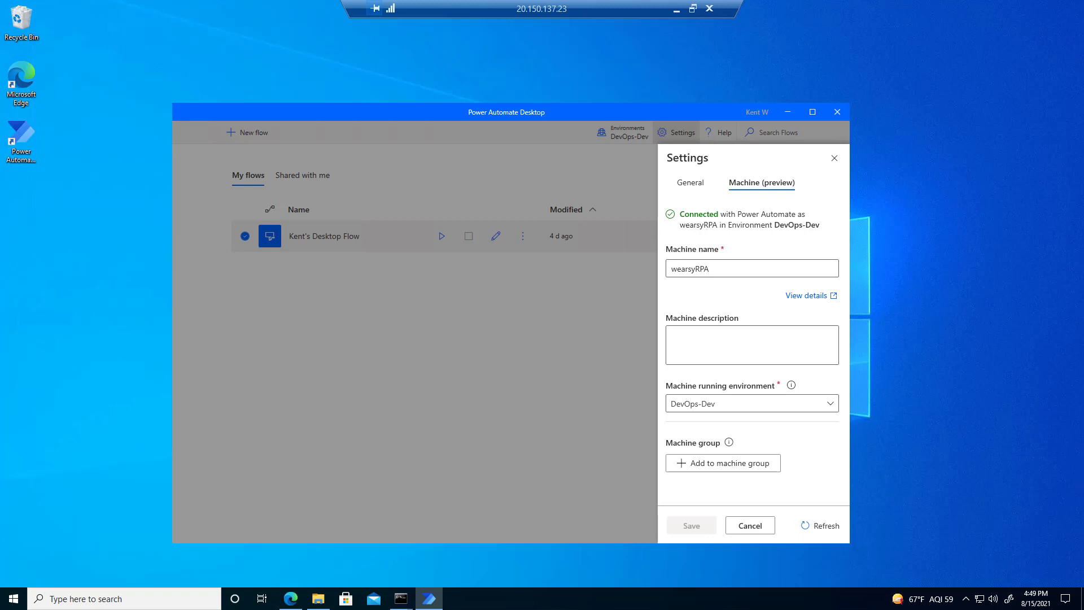
left_click(290, 599)
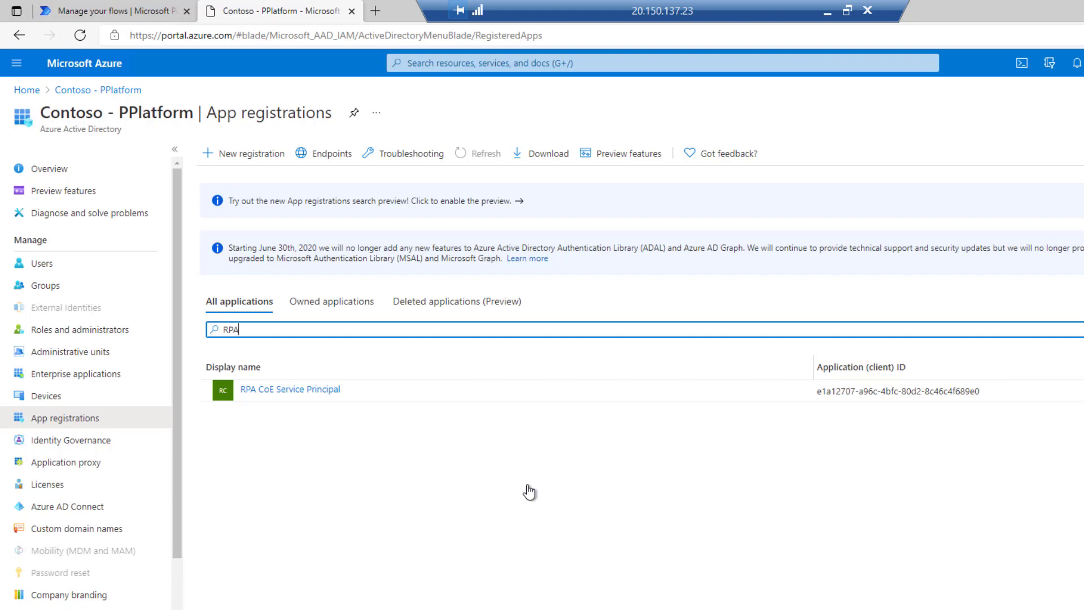
mouse_move(576, 485)
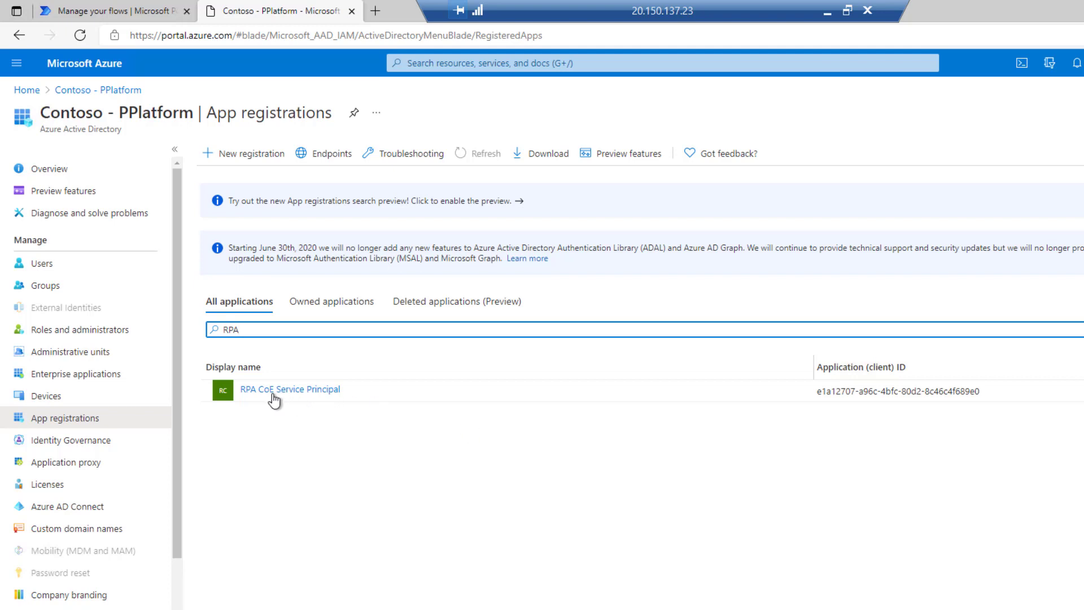
mouse_move(313, 394)
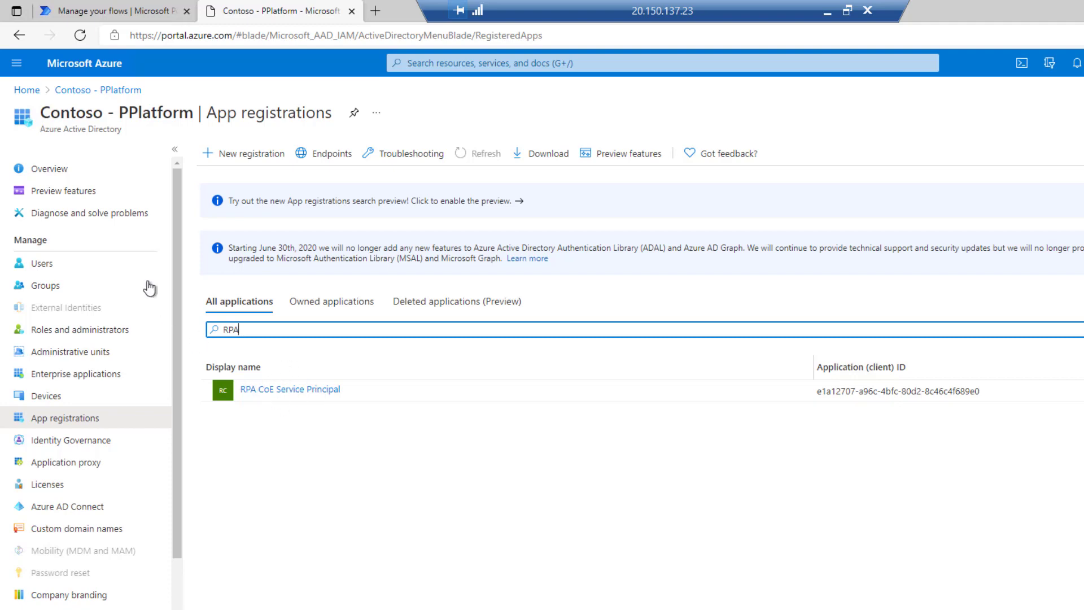
mouse_move(114, 138)
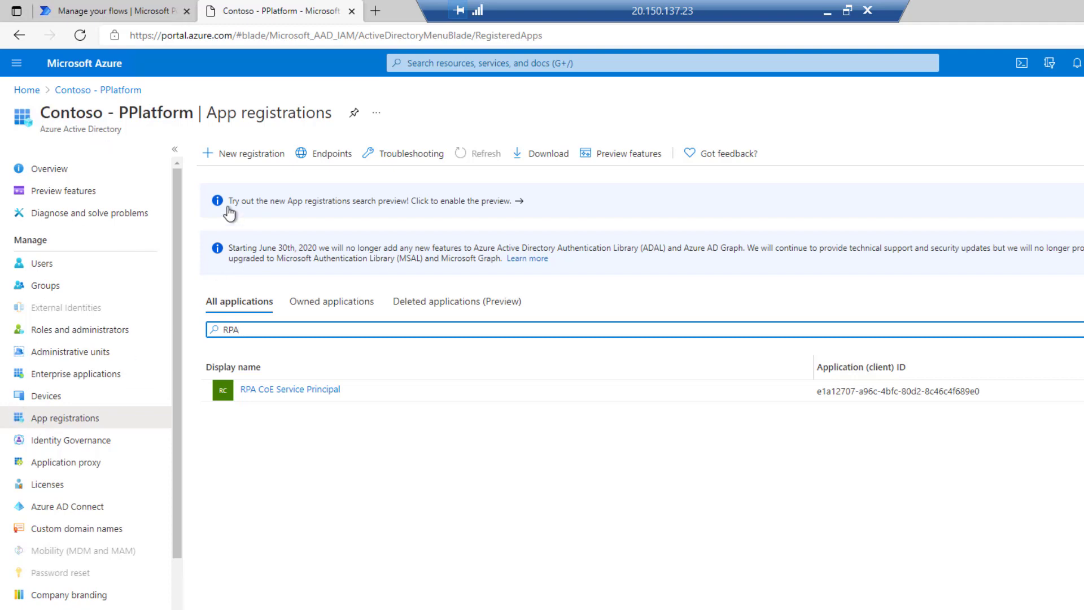
mouse_move(235, 166)
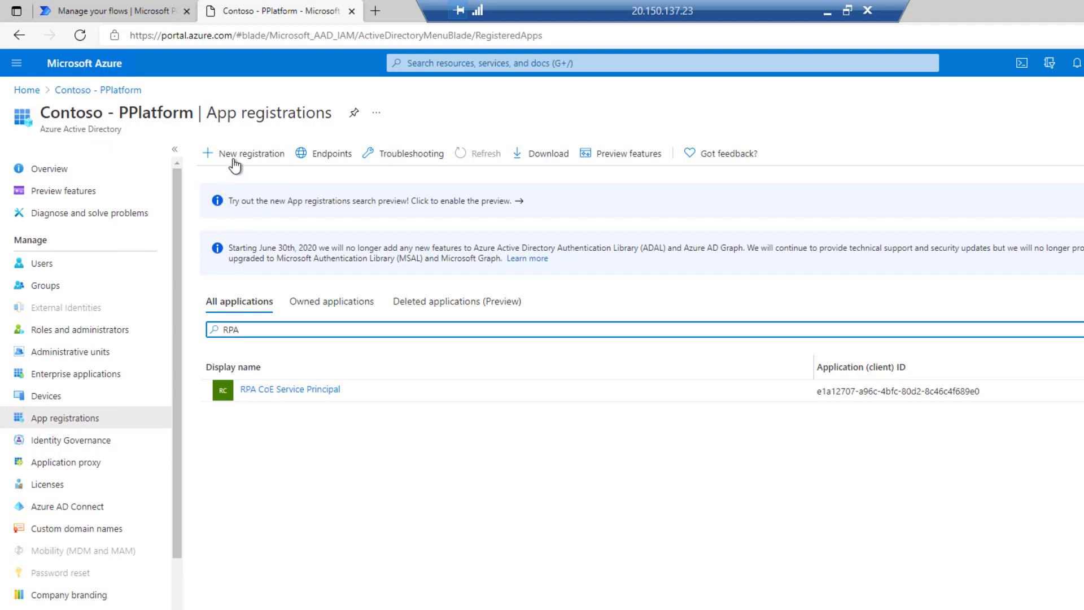
mouse_move(290, 400)
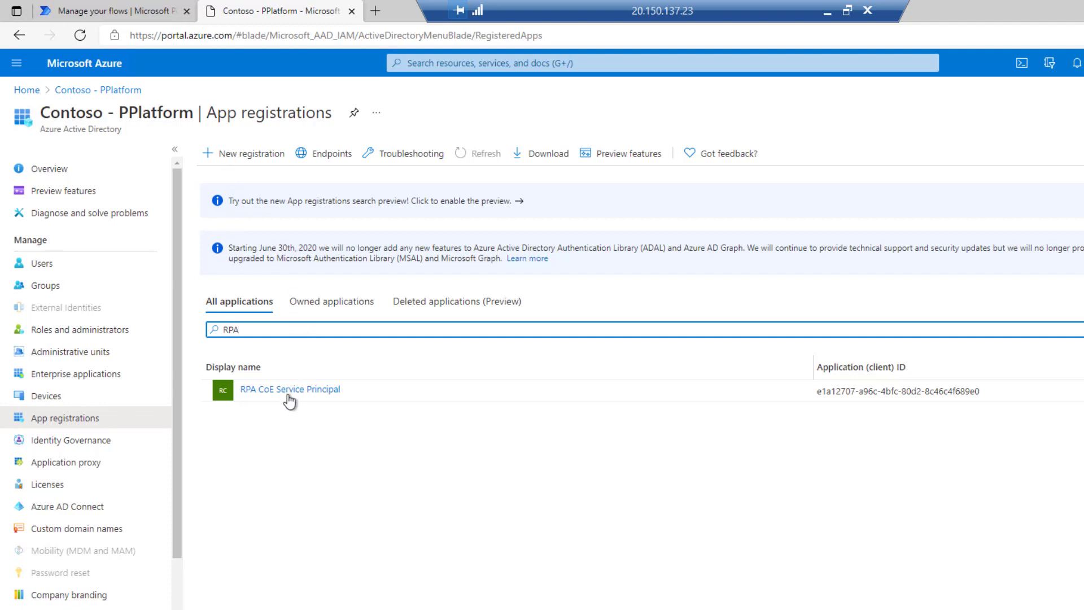
Step: View the RPA CoE Service Principal registration and its granted API permissions
left_click(290, 388)
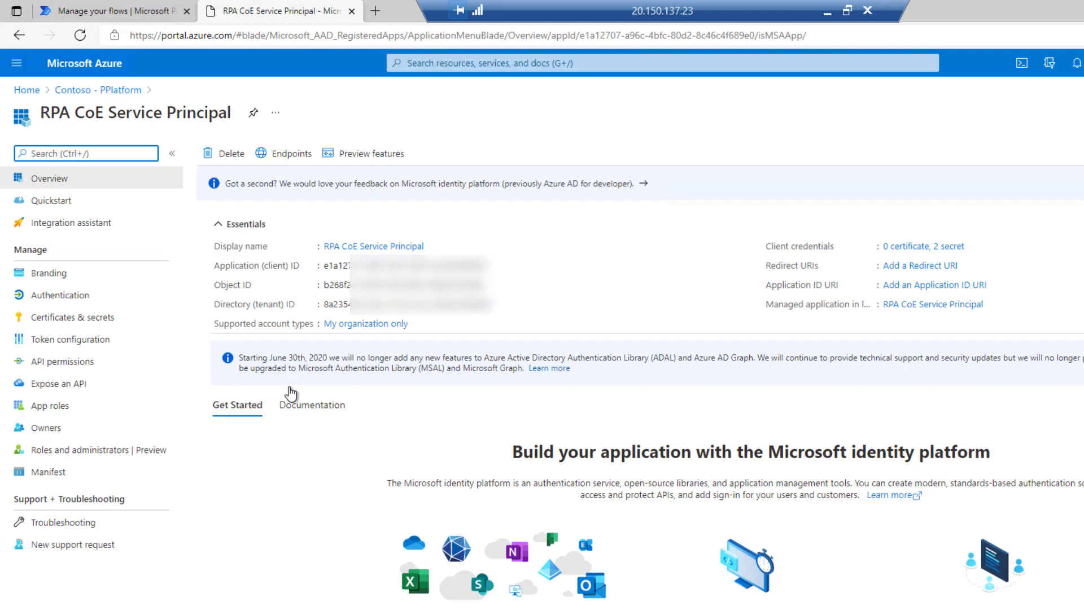
mouse_move(304, 306)
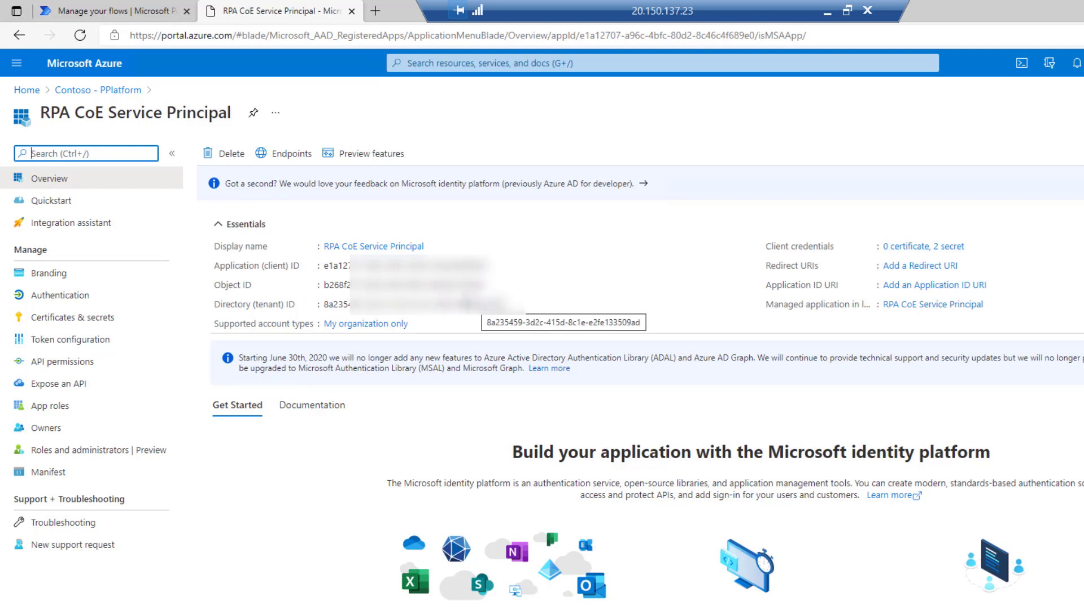
mouse_move(425, 319)
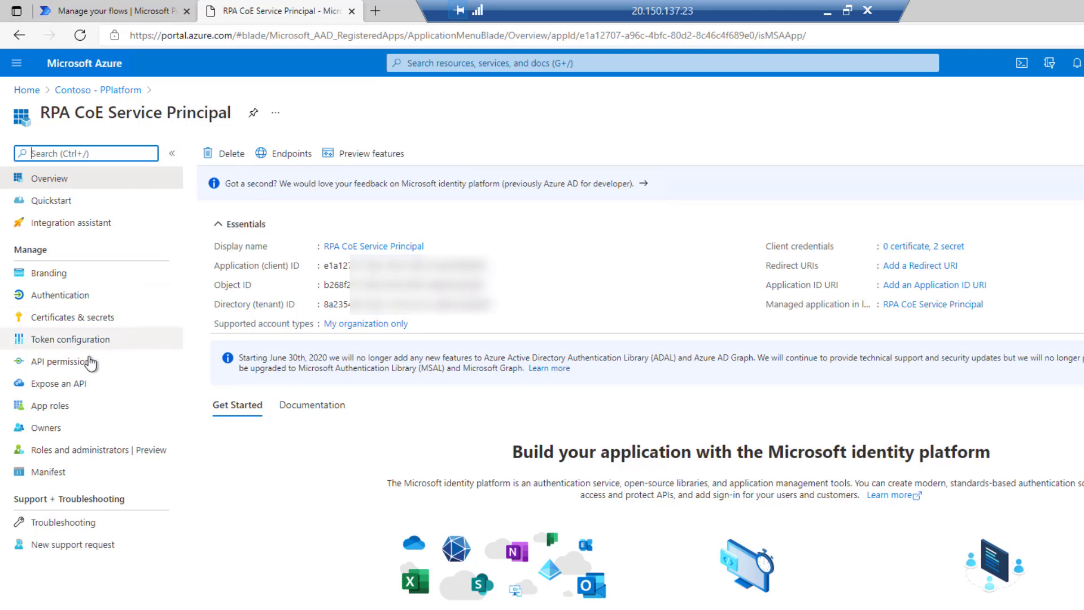
left_click(63, 362)
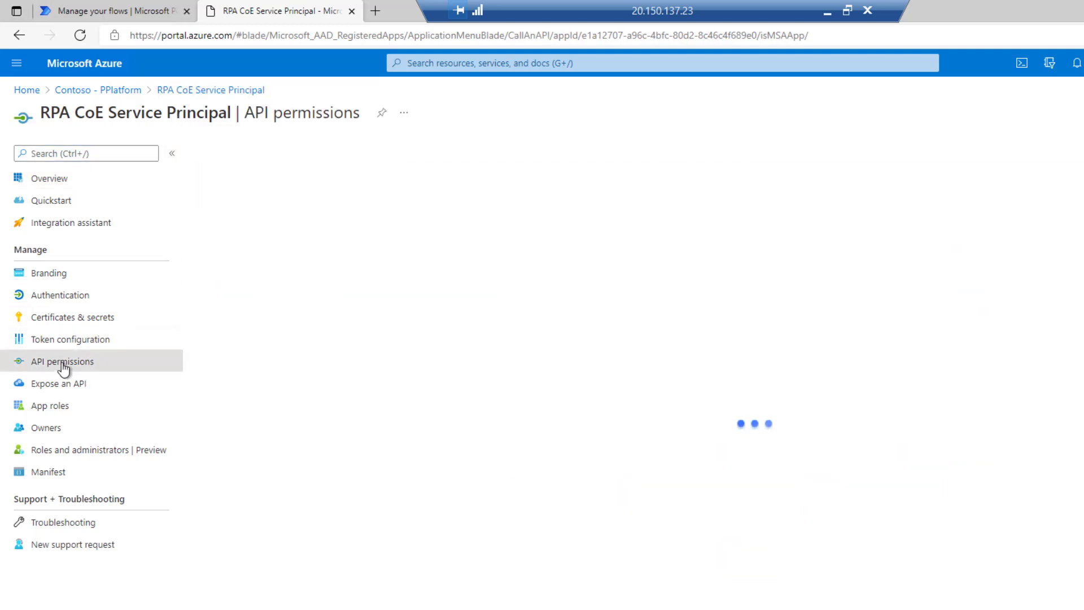
left_click(62, 361)
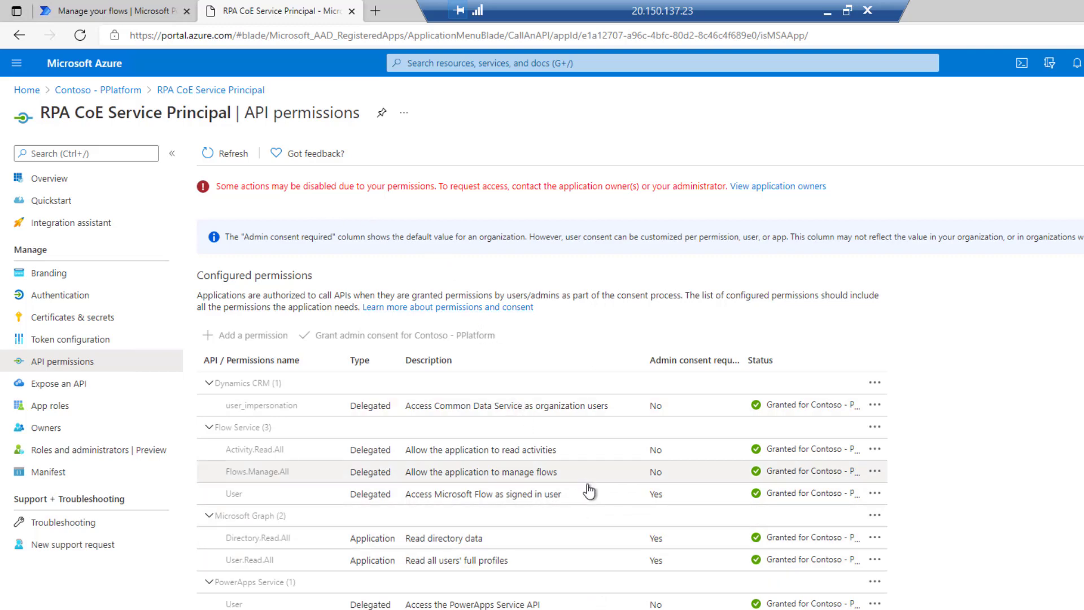
mouse_move(589, 460)
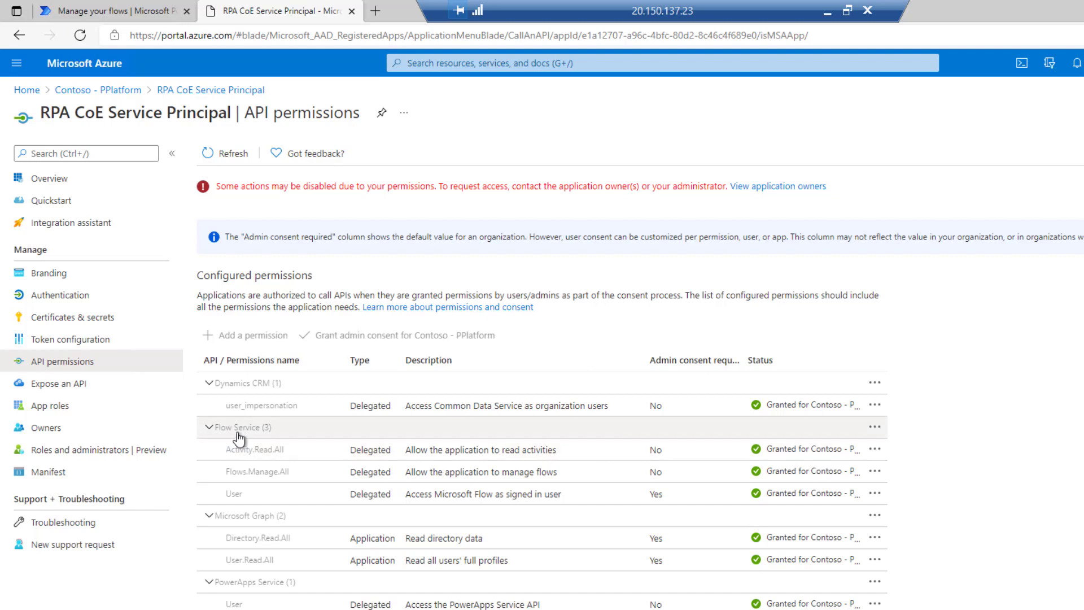
mouse_move(244, 438)
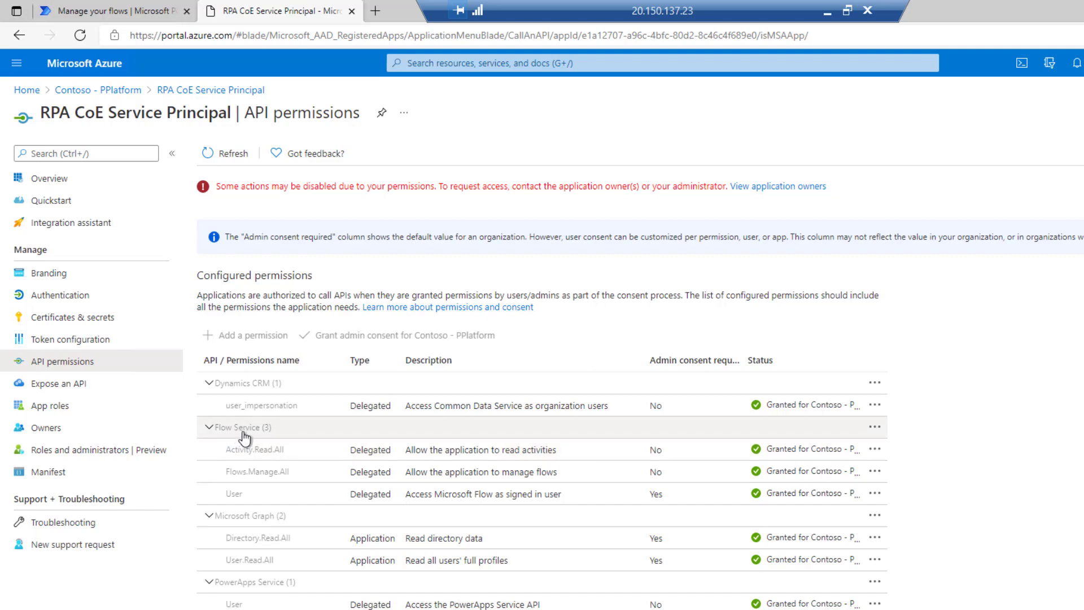
mouse_move(254, 433)
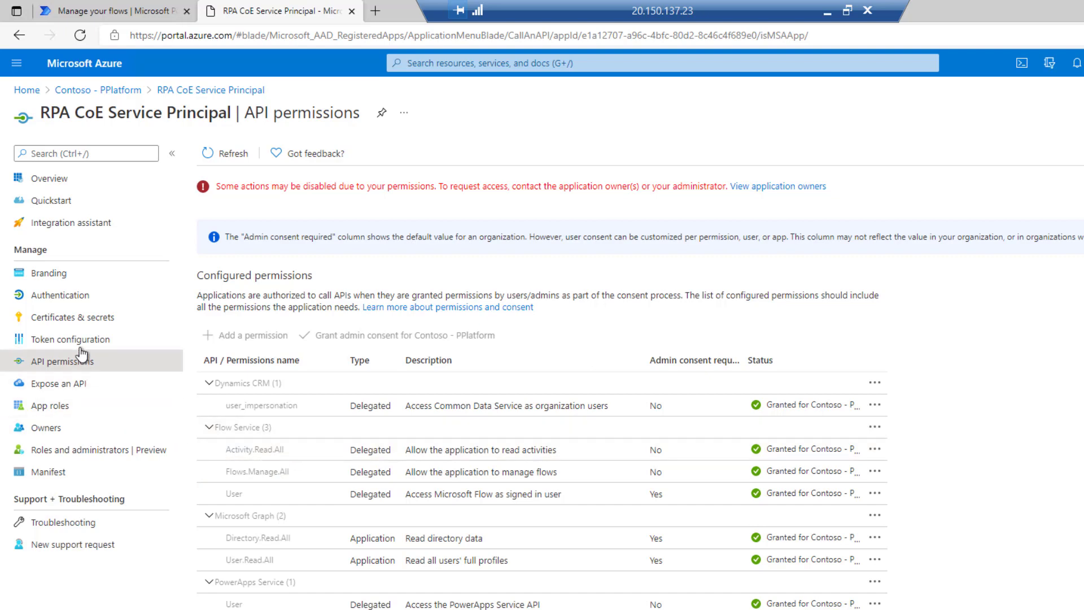
Step: View the RPA CoE Service Principal's Certificates & secrets page with its two client secrets
left_click(73, 317)
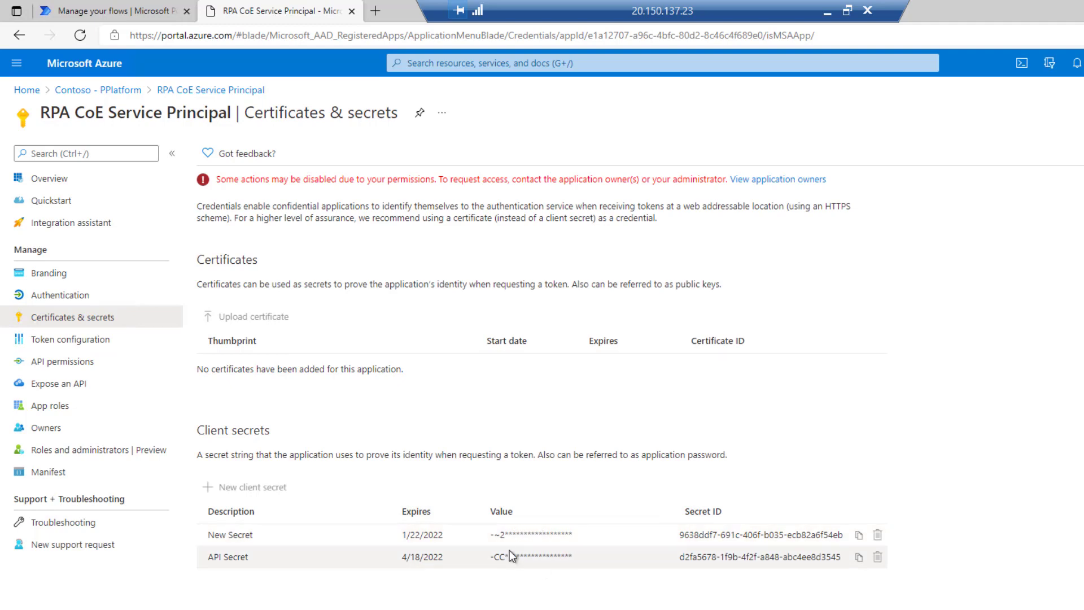
mouse_move(934, 272)
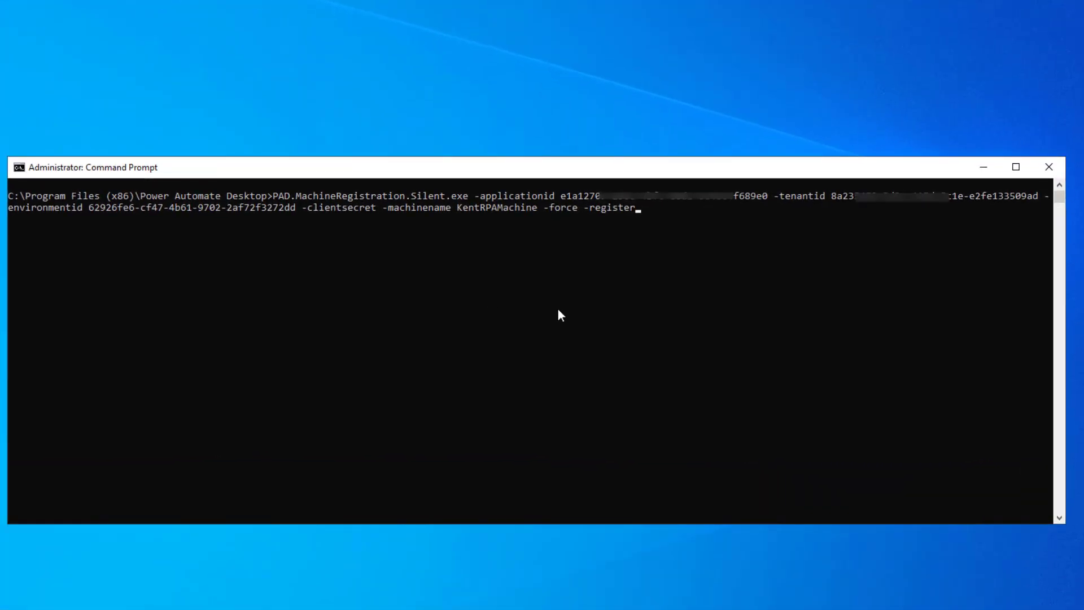
mouse_move(547, 284)
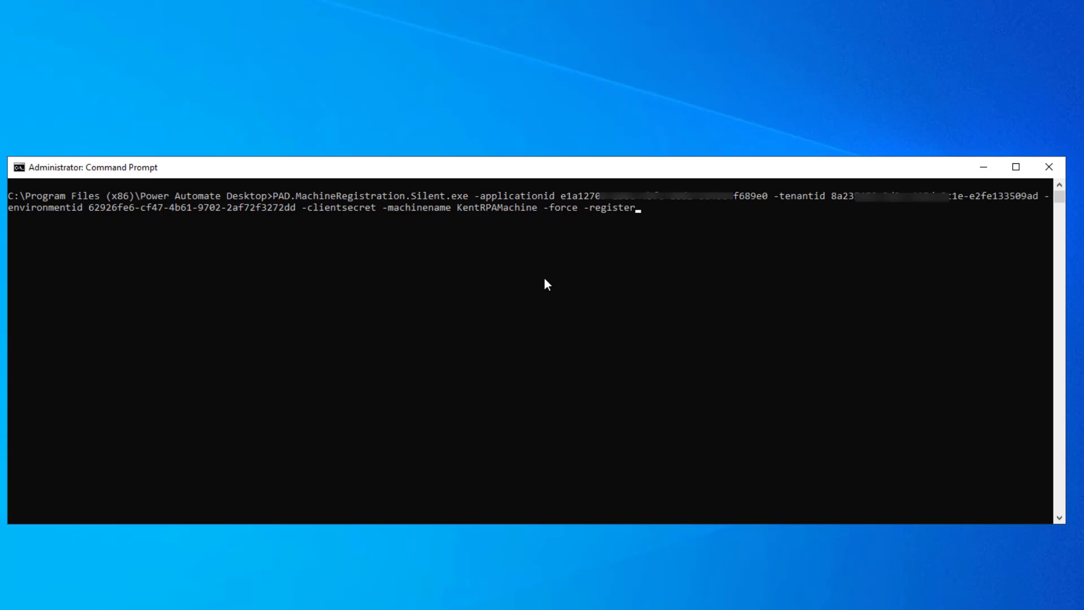
mouse_move(198, 199)
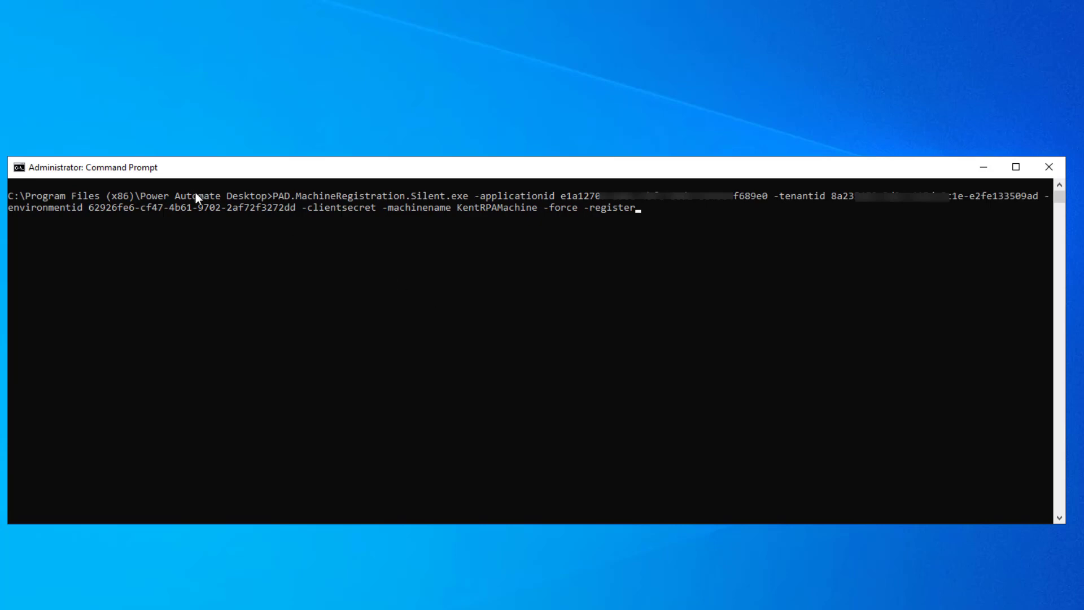
mouse_move(349, 205)
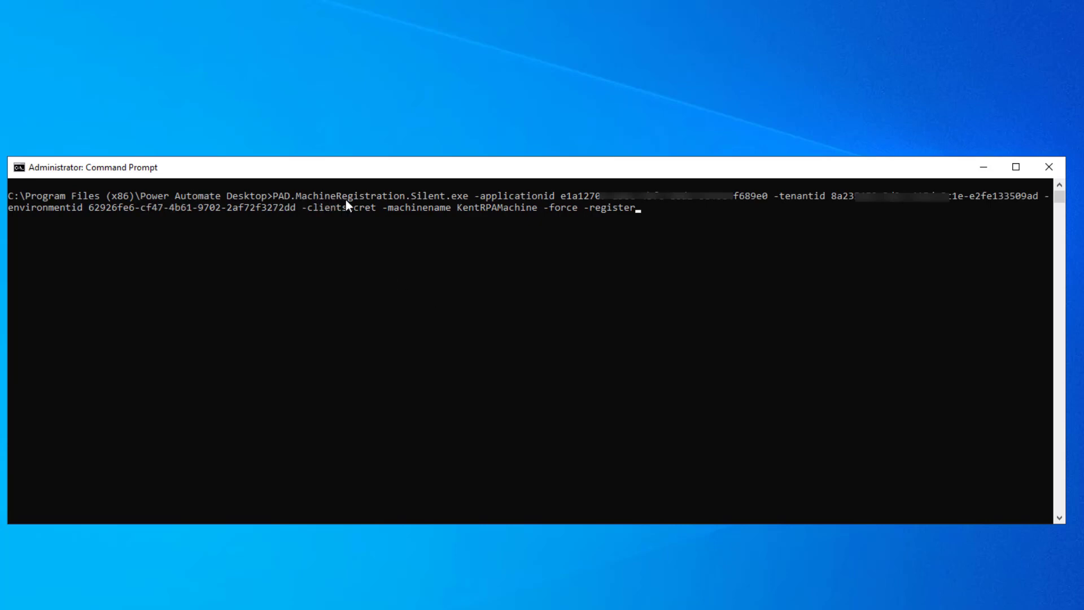
mouse_move(461, 209)
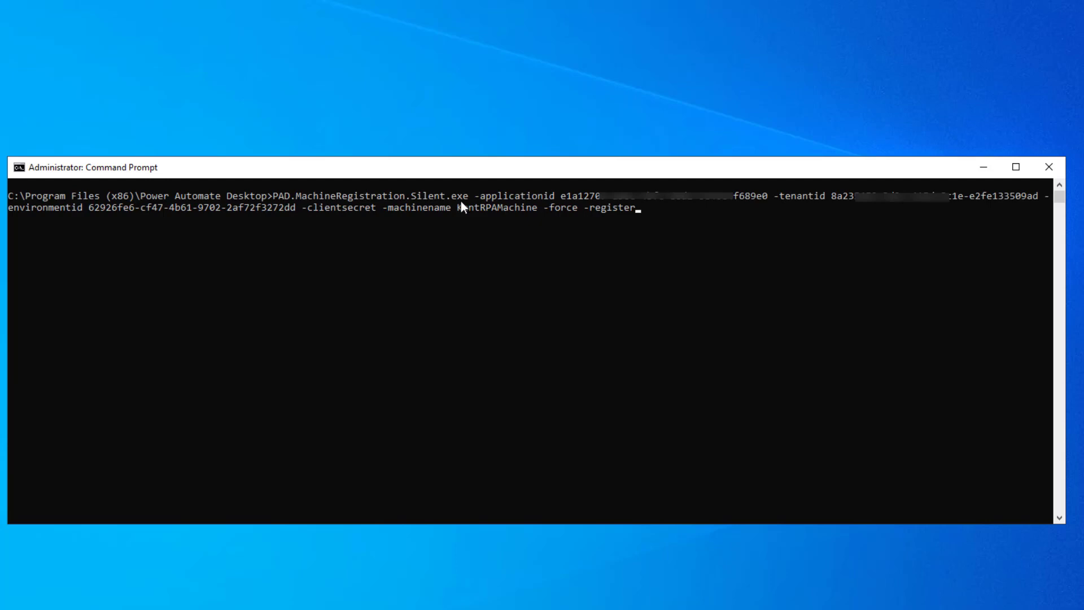
mouse_move(508, 205)
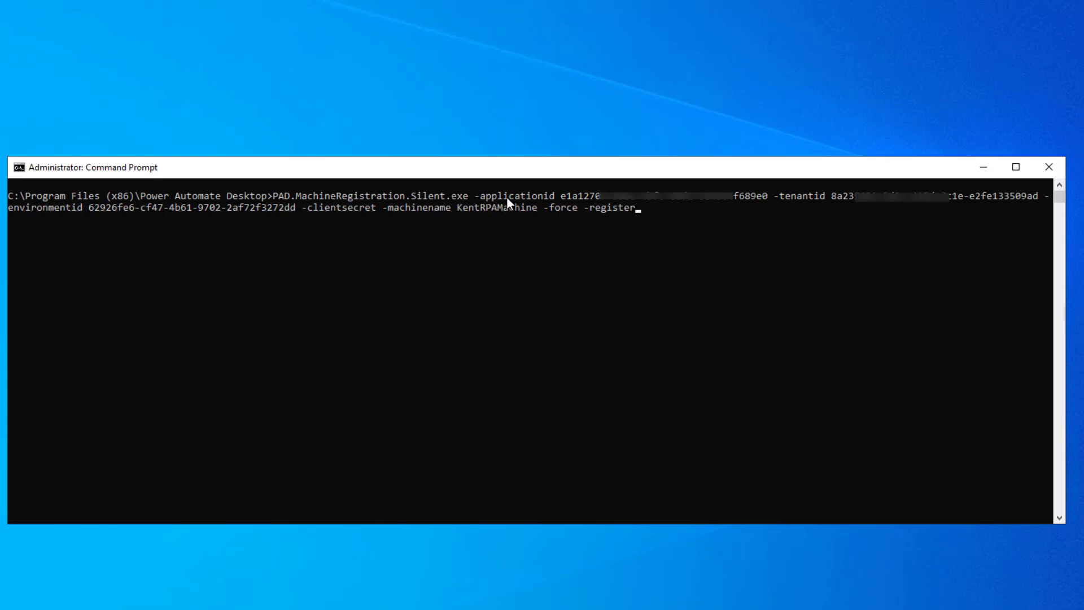
mouse_move(667, 203)
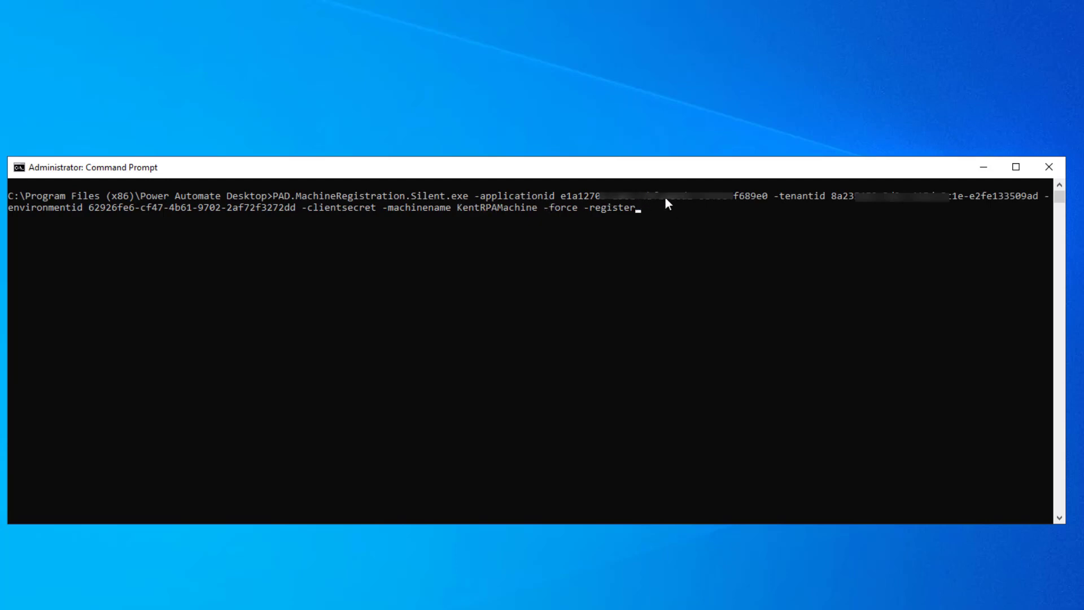
mouse_move(859, 206)
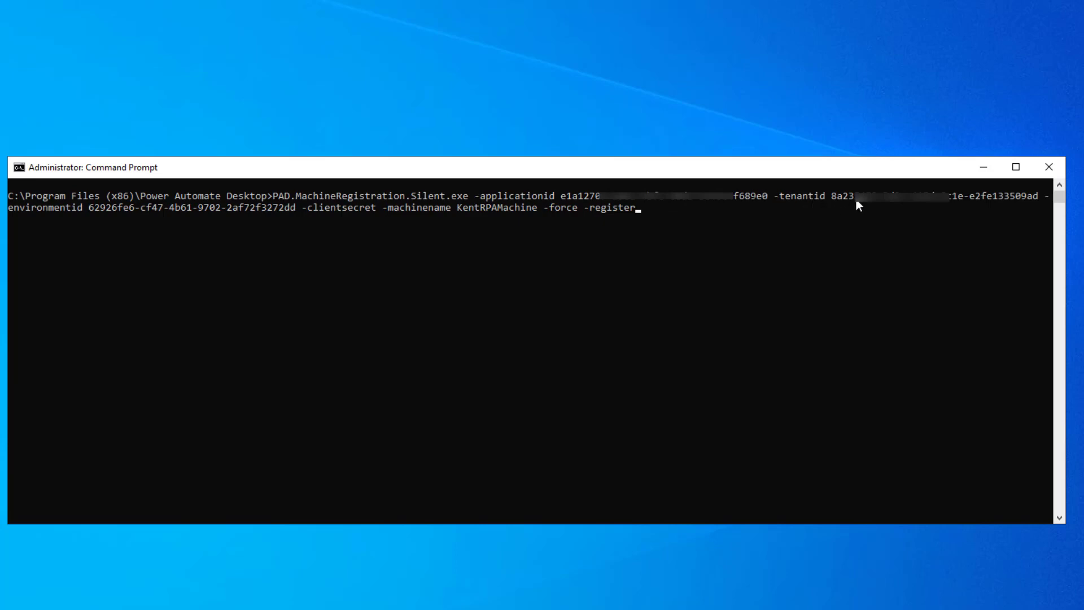
mouse_move(929, 209)
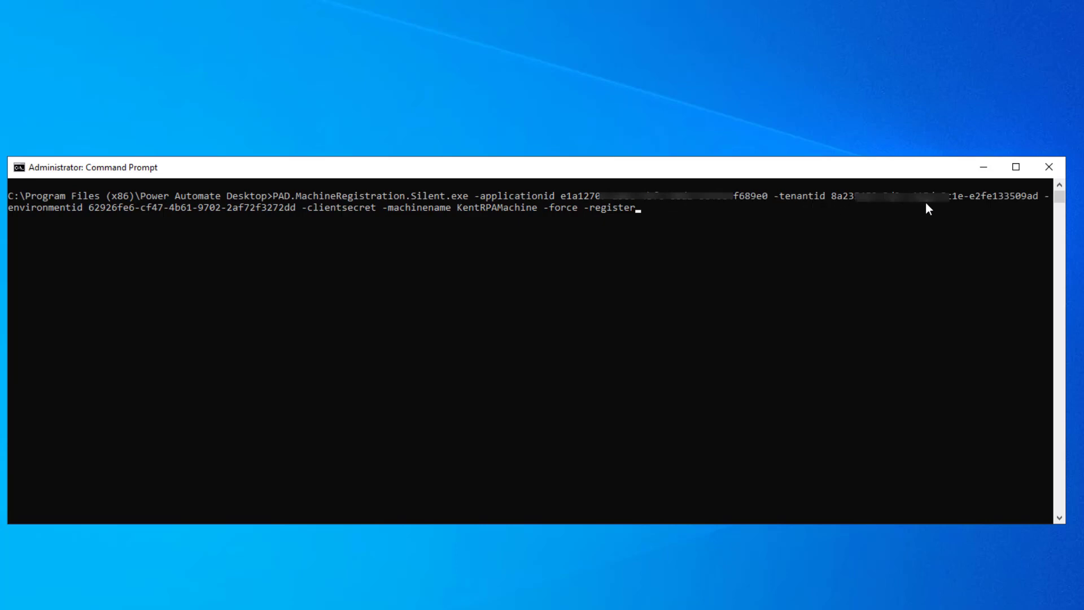
mouse_move(91, 223)
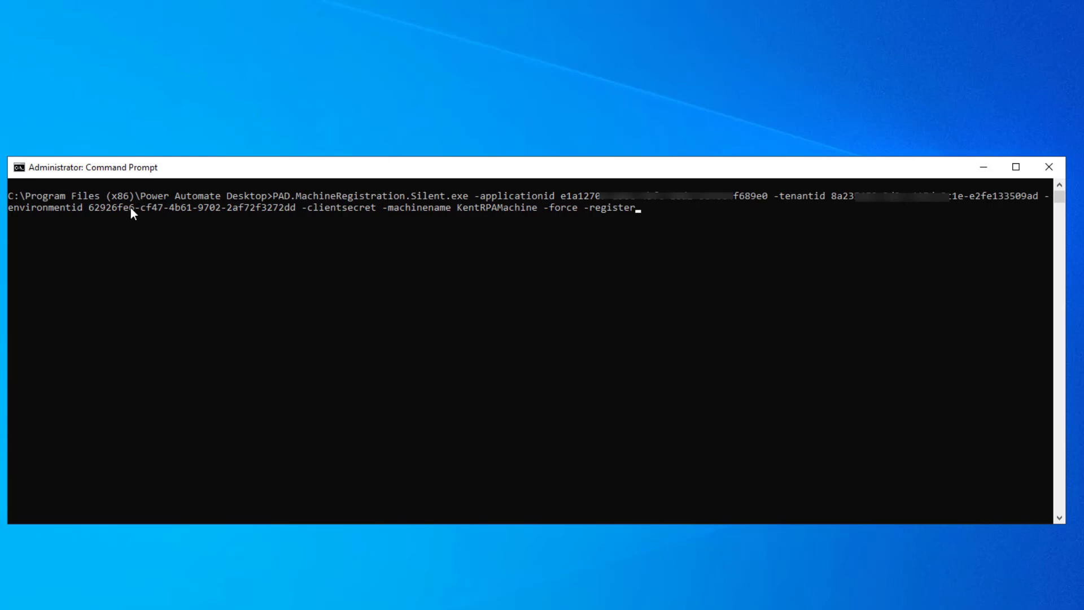
mouse_move(319, 217)
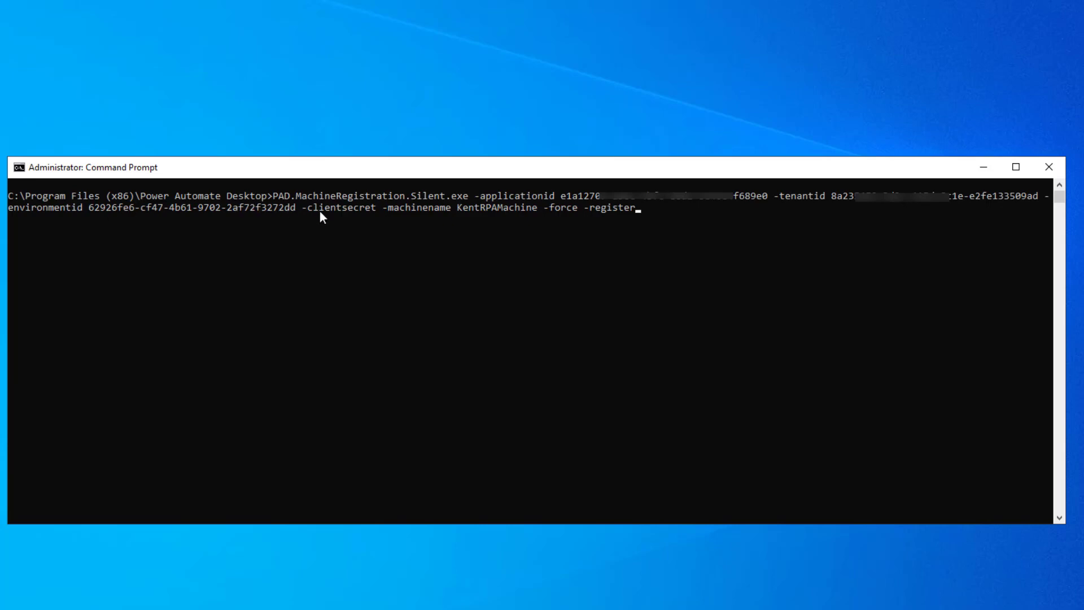
mouse_move(353, 215)
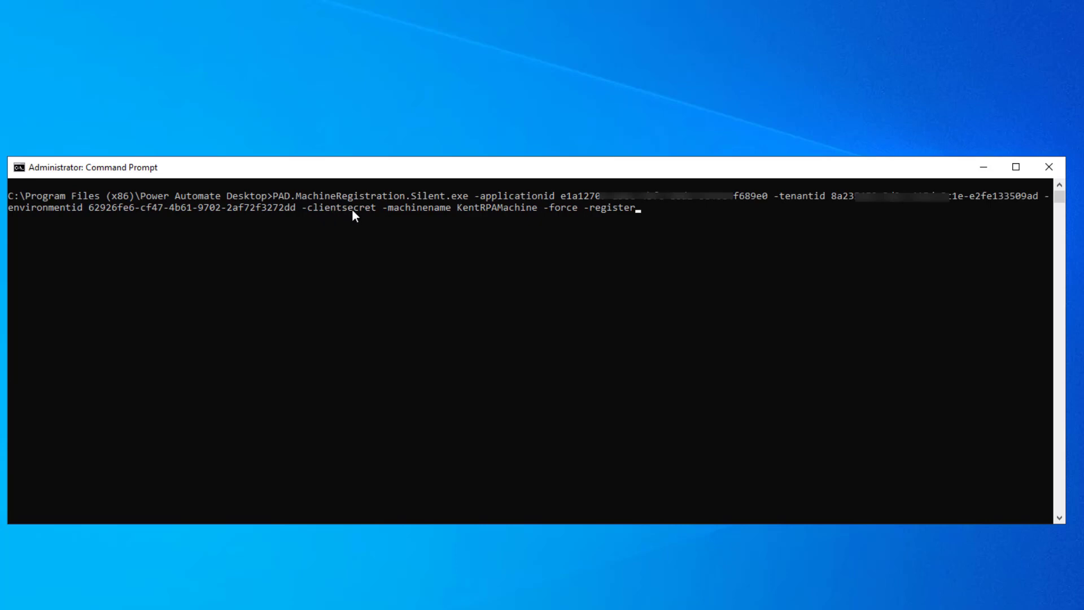
mouse_move(438, 217)
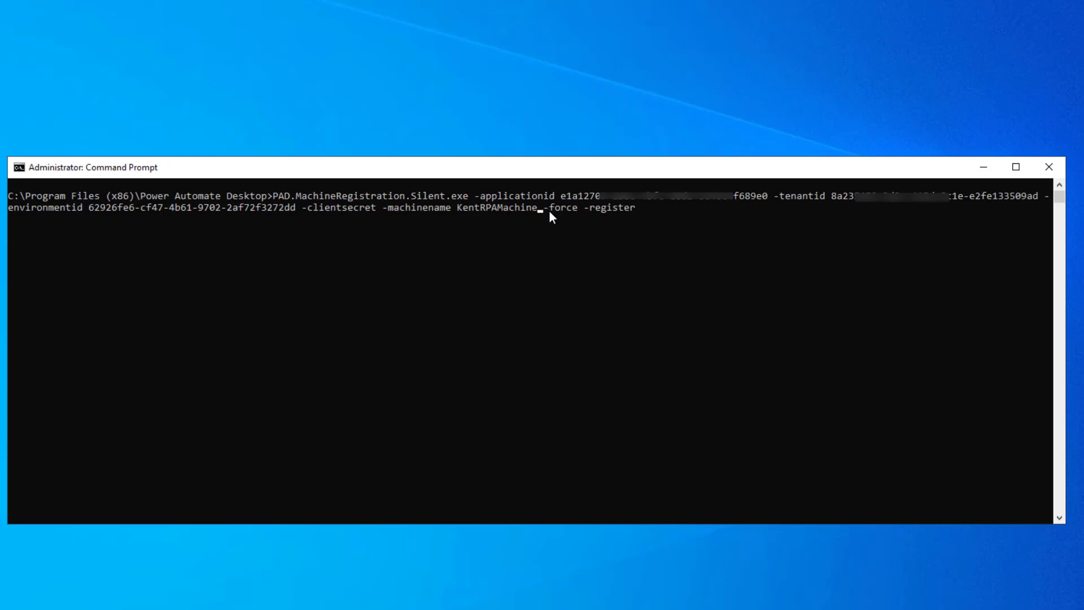
Step: Run PAD.MachineRegistration.Silent.exe with -machinename KentRPAMachine2
type("2")
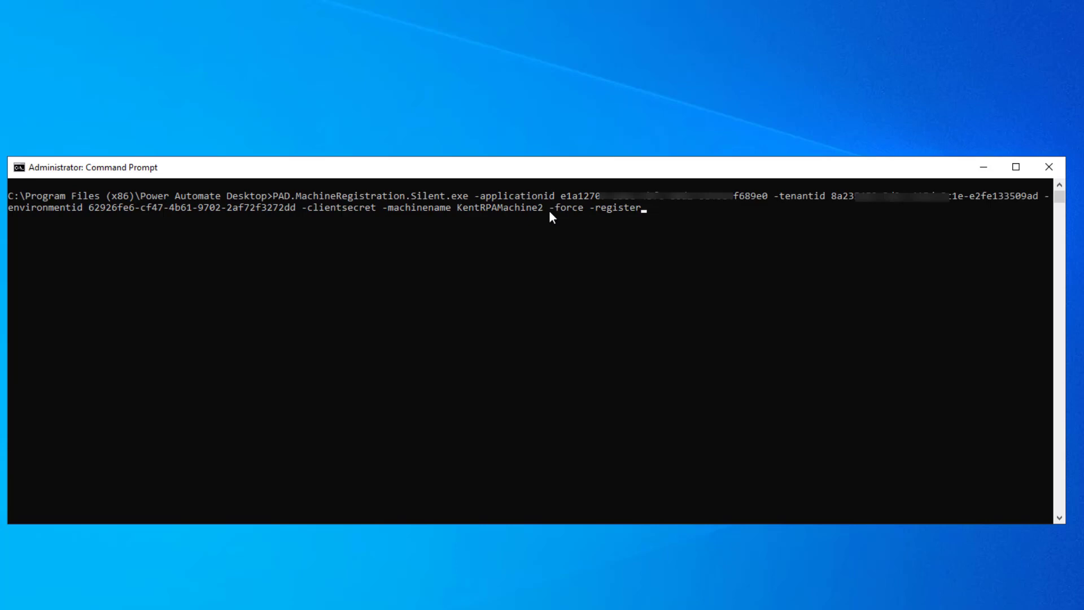
key("enter")
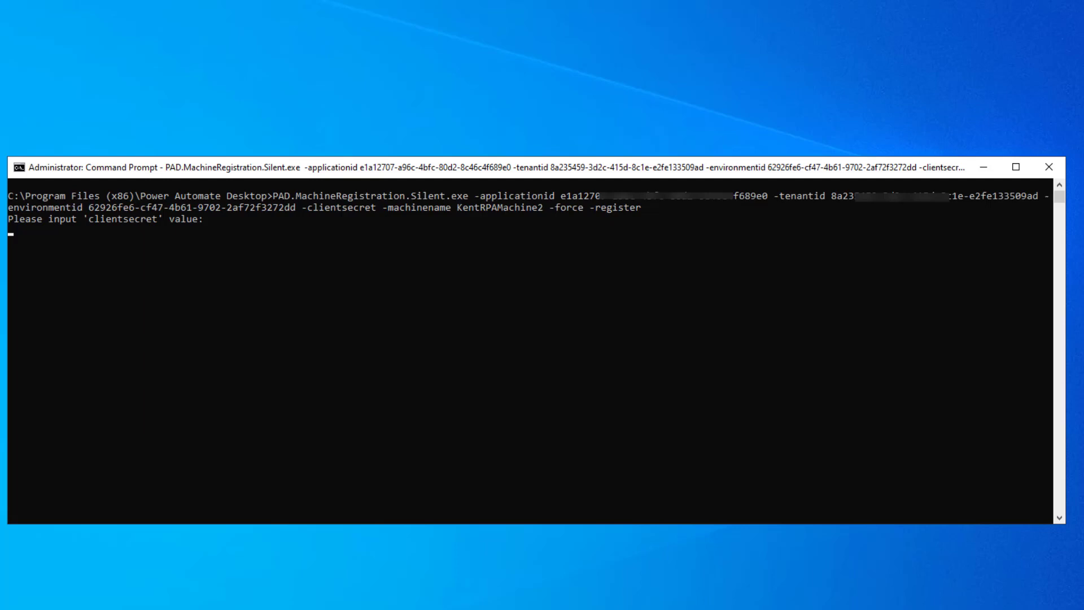
mouse_move(422, 2)
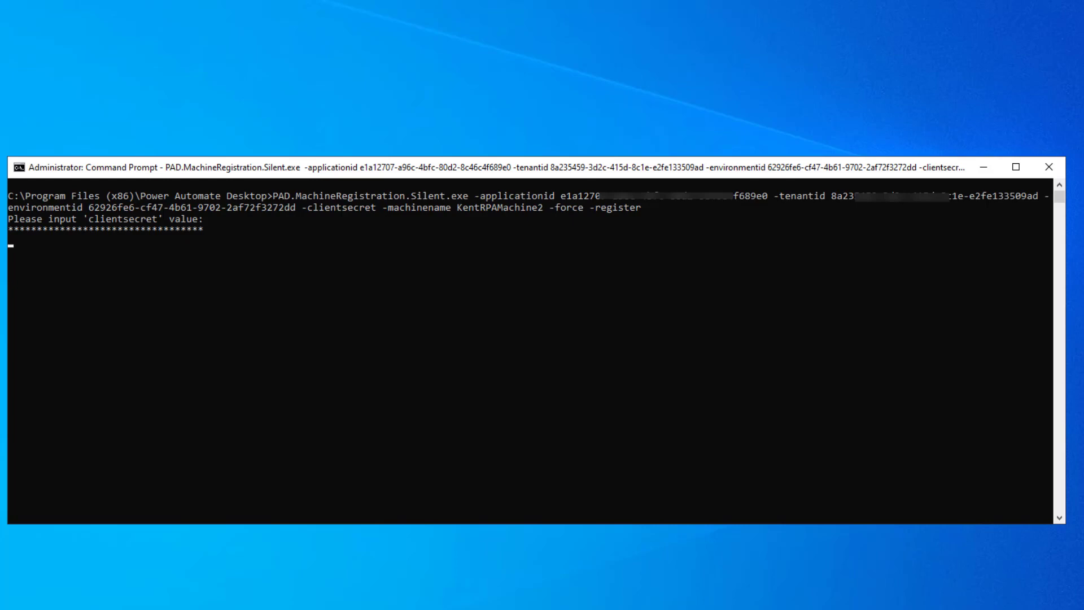
Step: Submit the pasted client secret to complete the KentRPAMachine2 registration
key("Enter")
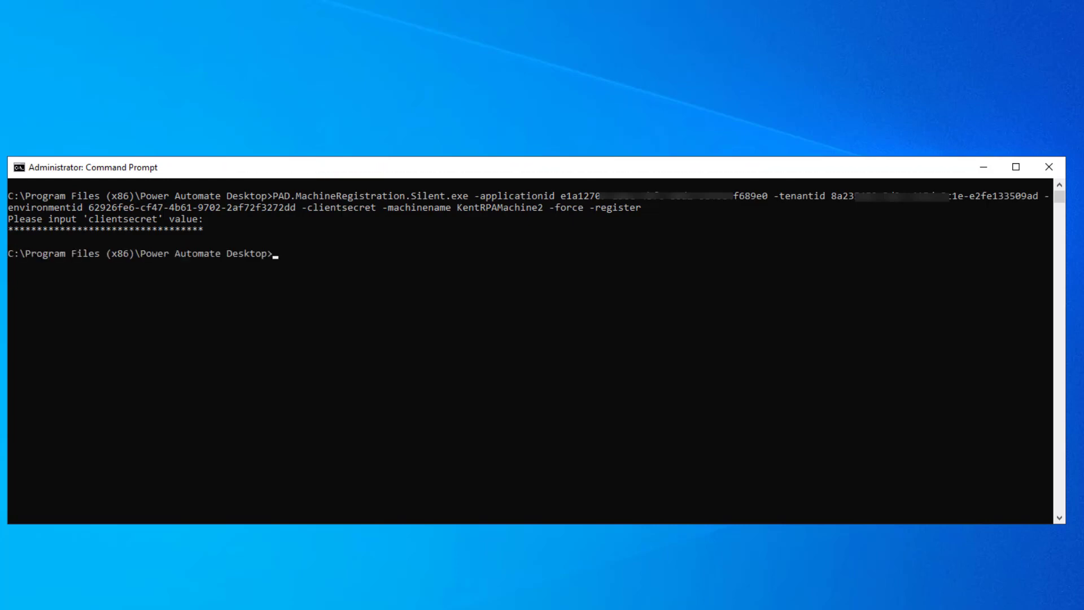
mouse_move(187, 263)
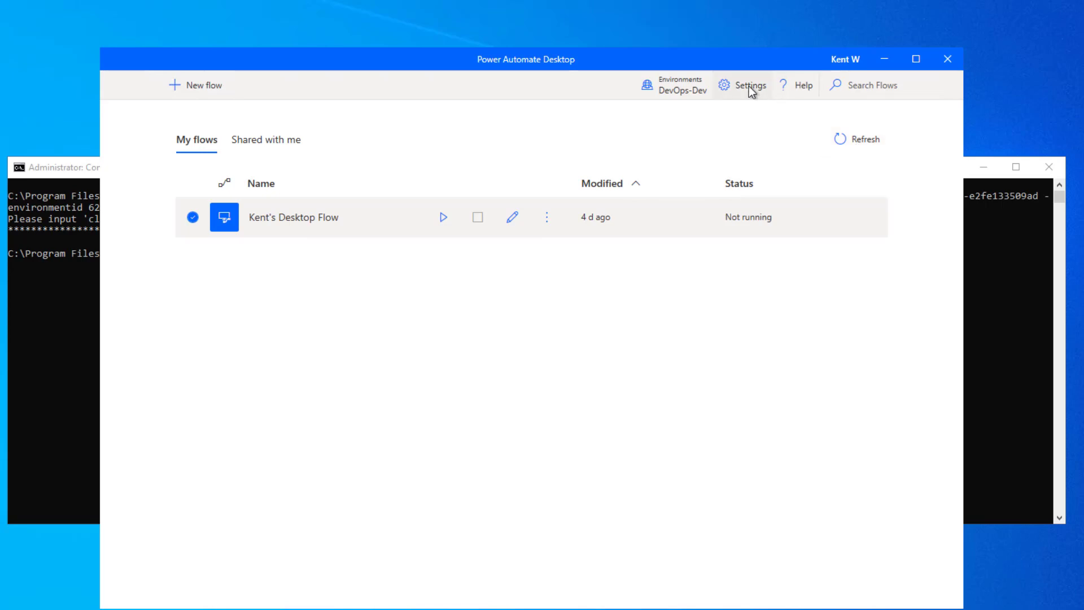
Step: Refresh the Machine (preview) connection details in Power Automate Desktop
left_click(742, 85)
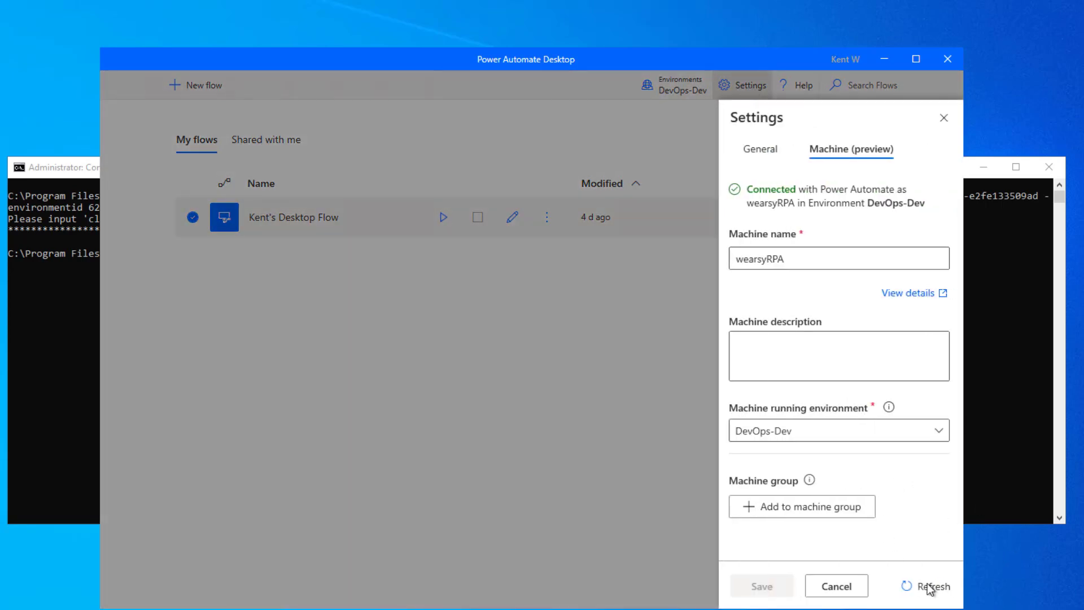
left_click(933, 586)
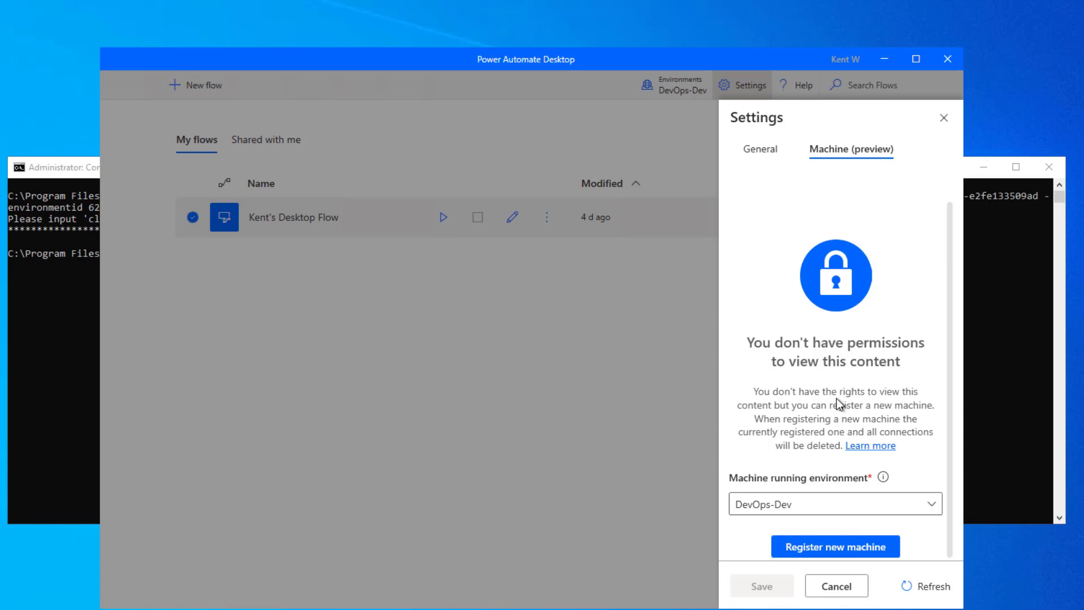
mouse_move(827, 362)
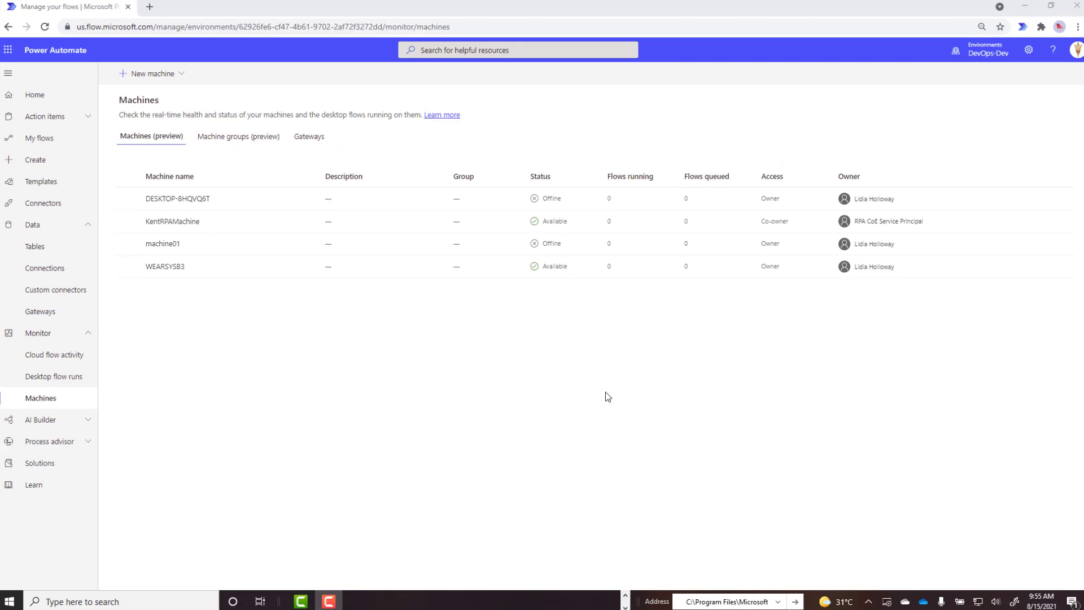
mouse_move(1074, 52)
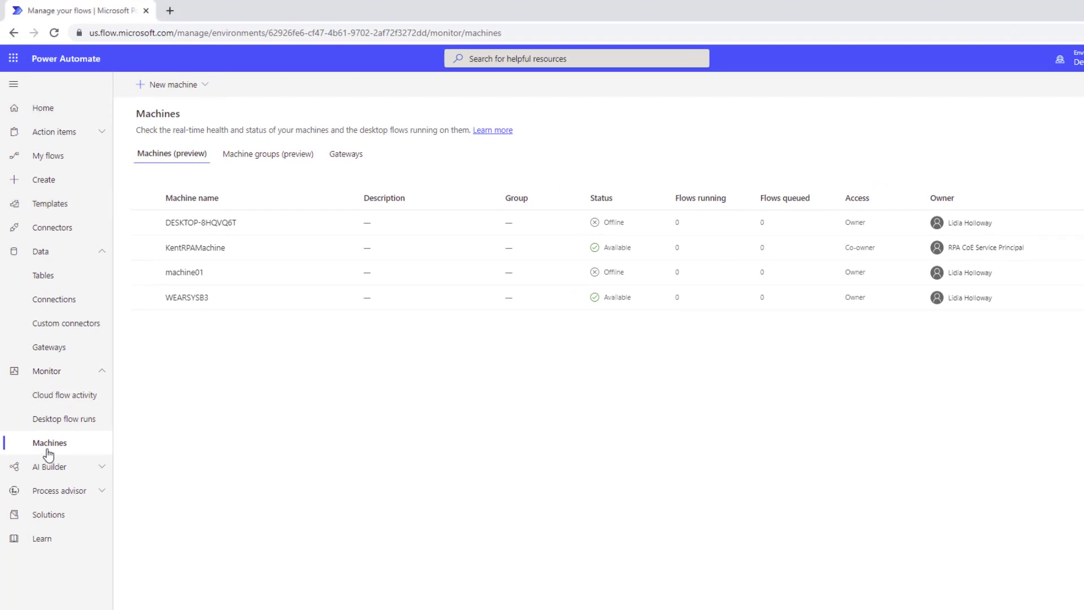
mouse_move(54, 32)
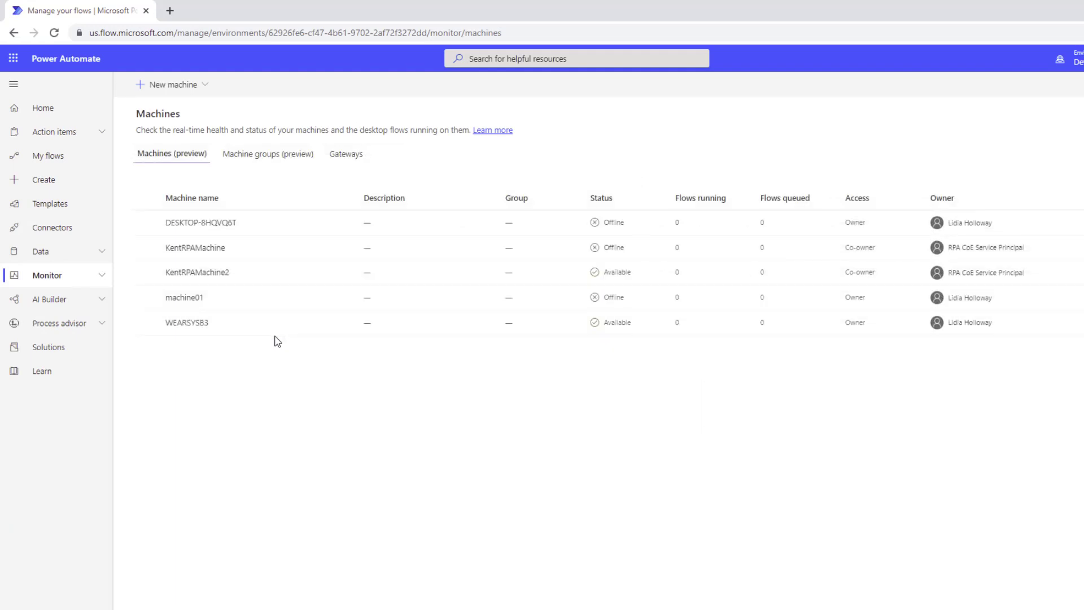
mouse_move(196, 272)
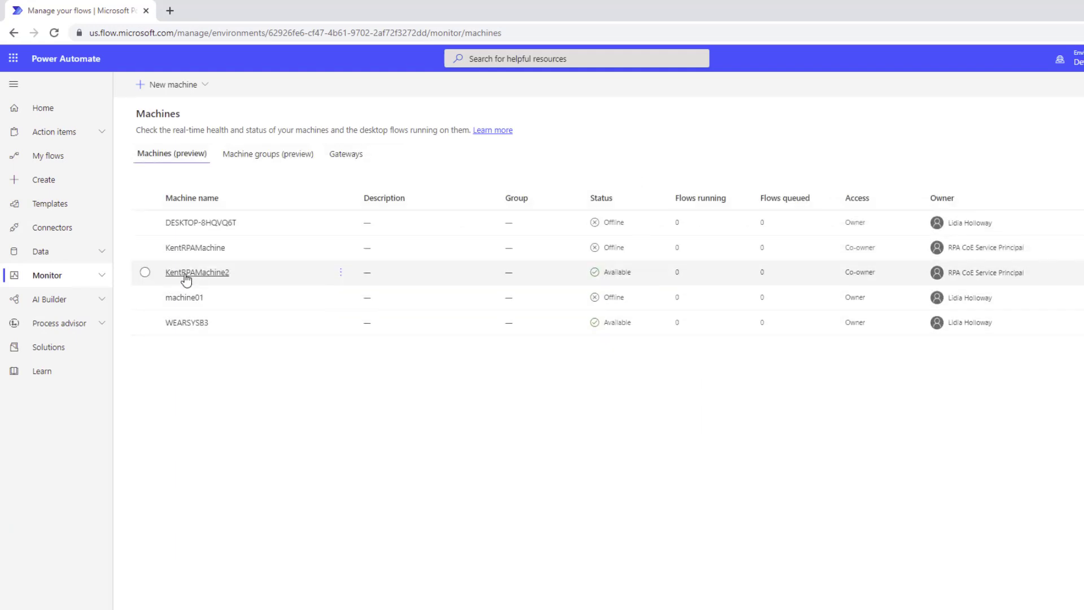
mouse_move(197, 272)
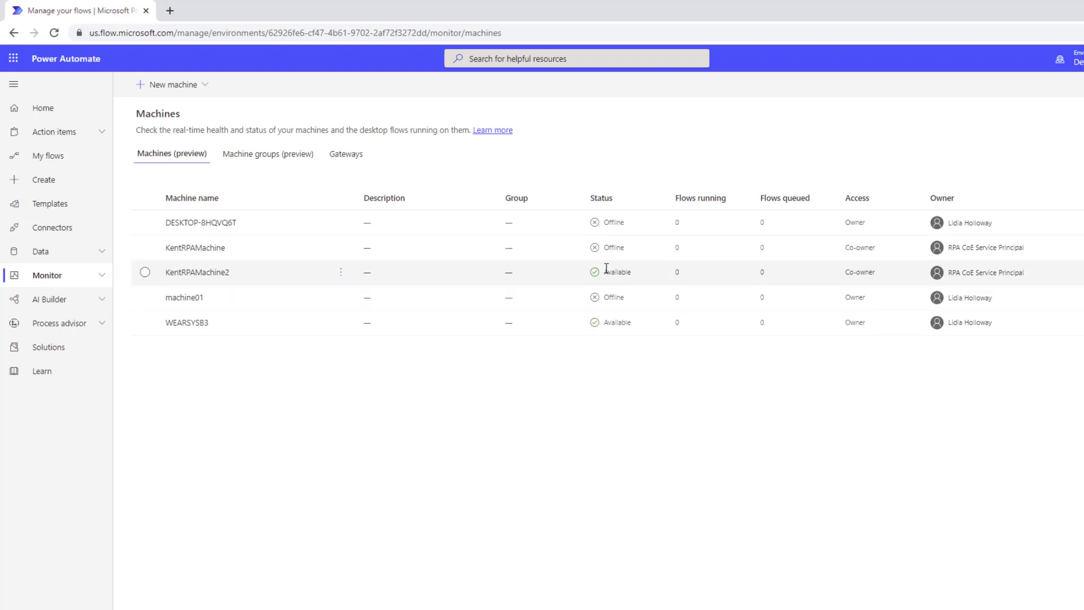
mouse_move(975, 272)
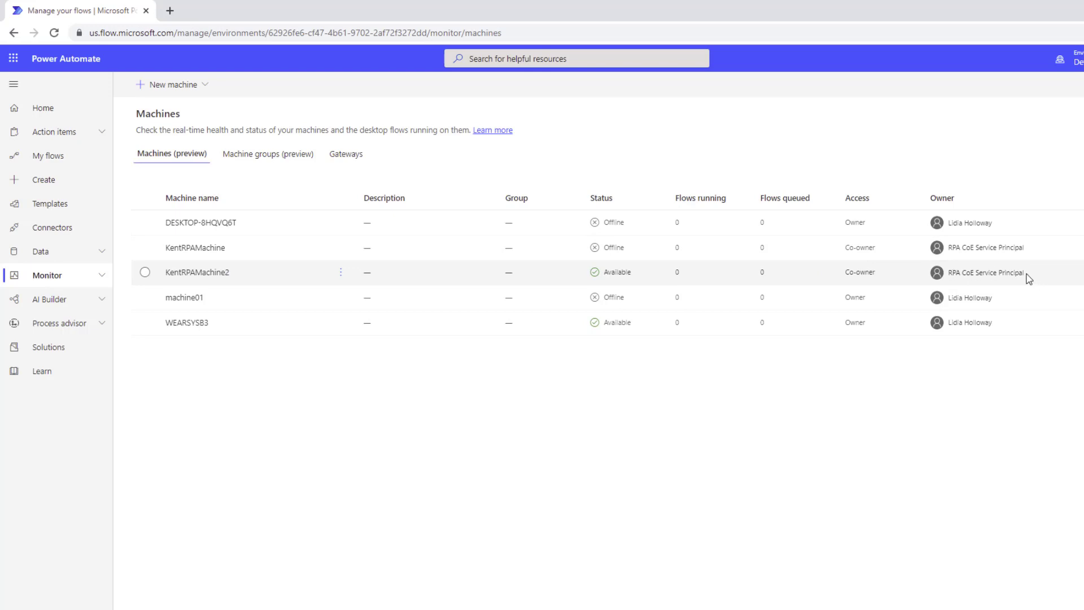
mouse_move(1030, 276)
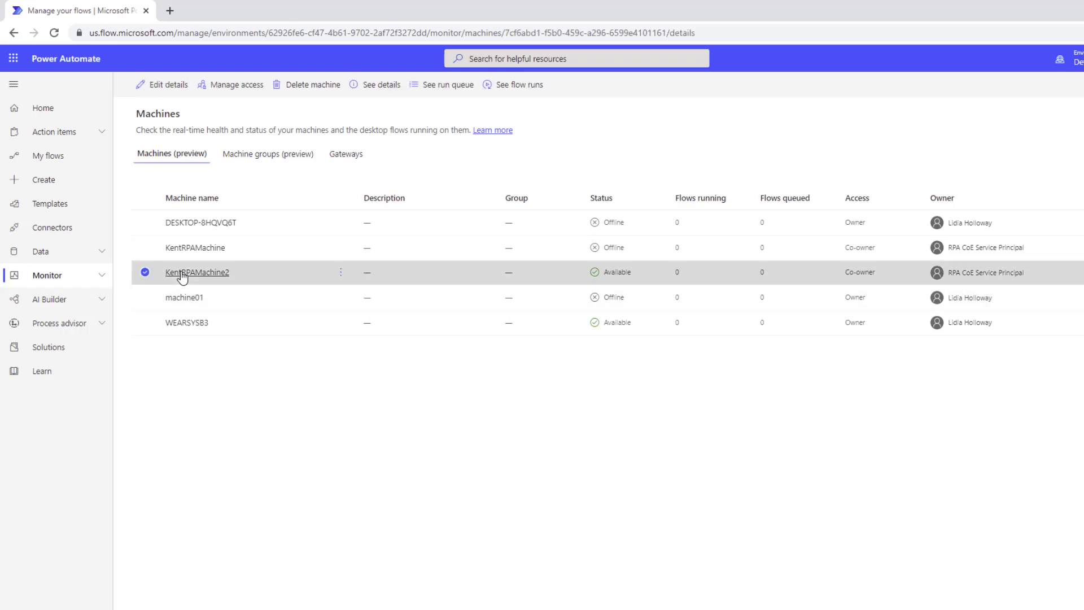
Step: Share KentRPAMachine2 with Kent W as a run-only user and save the permissions
left_click(196, 272)
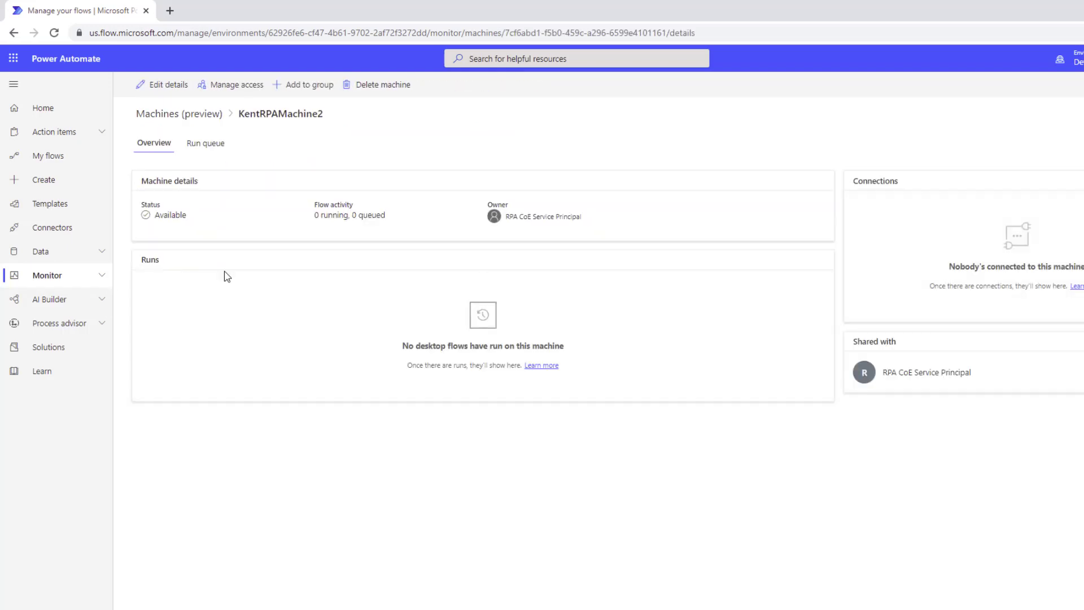
left_click(236, 85)
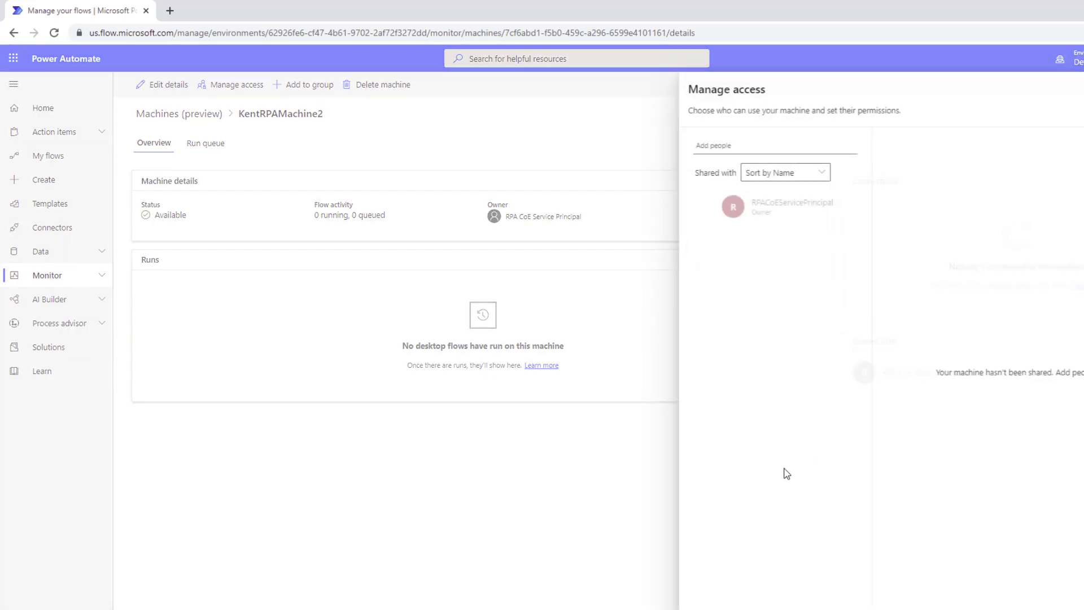
type("k")
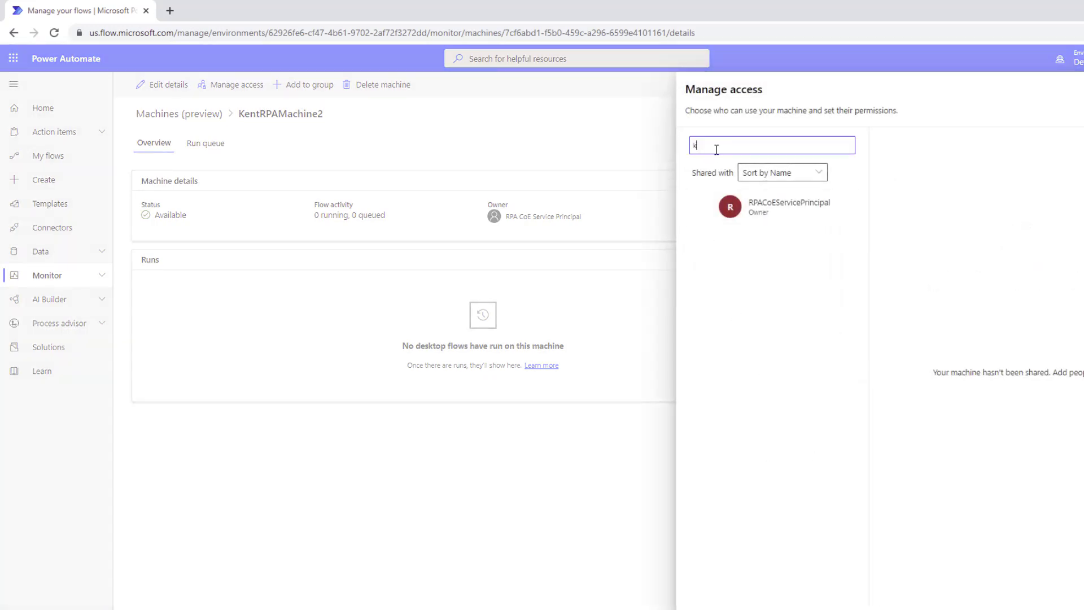
left_click(771, 206)
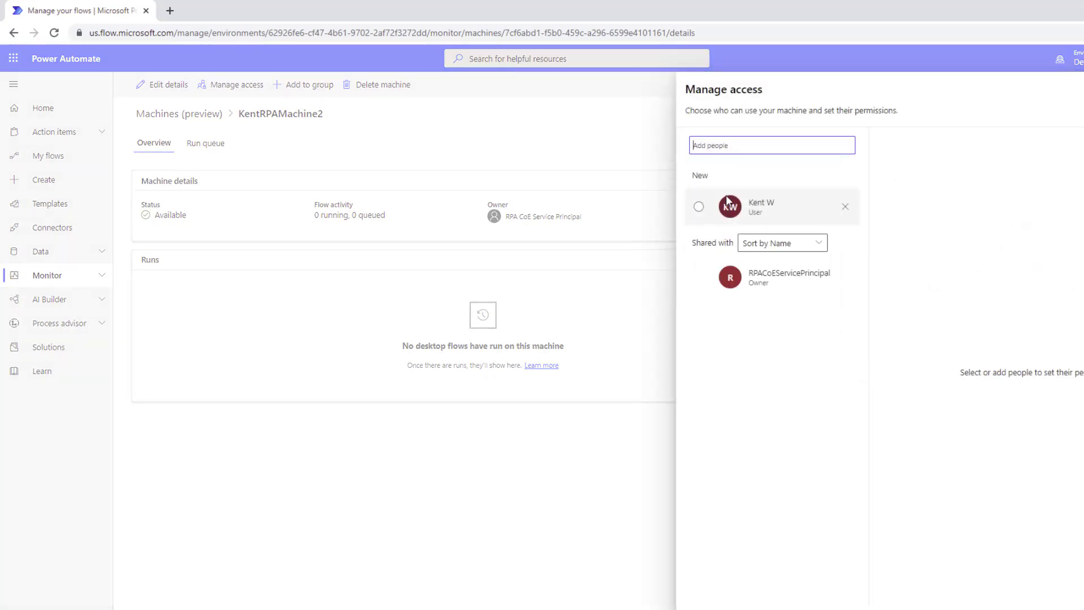
left_click(700, 205)
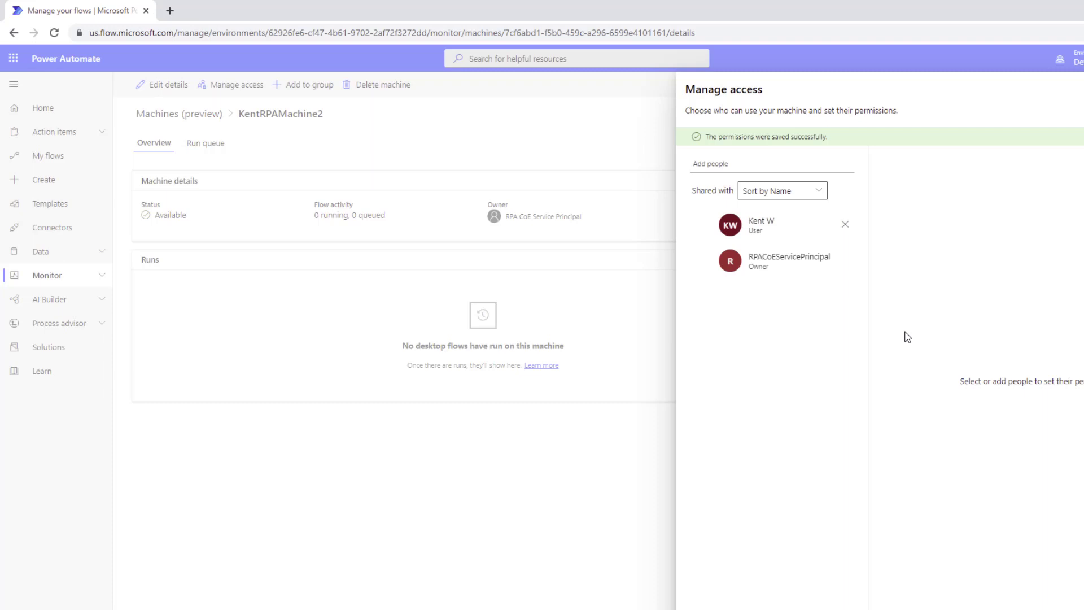
mouse_move(385, 239)
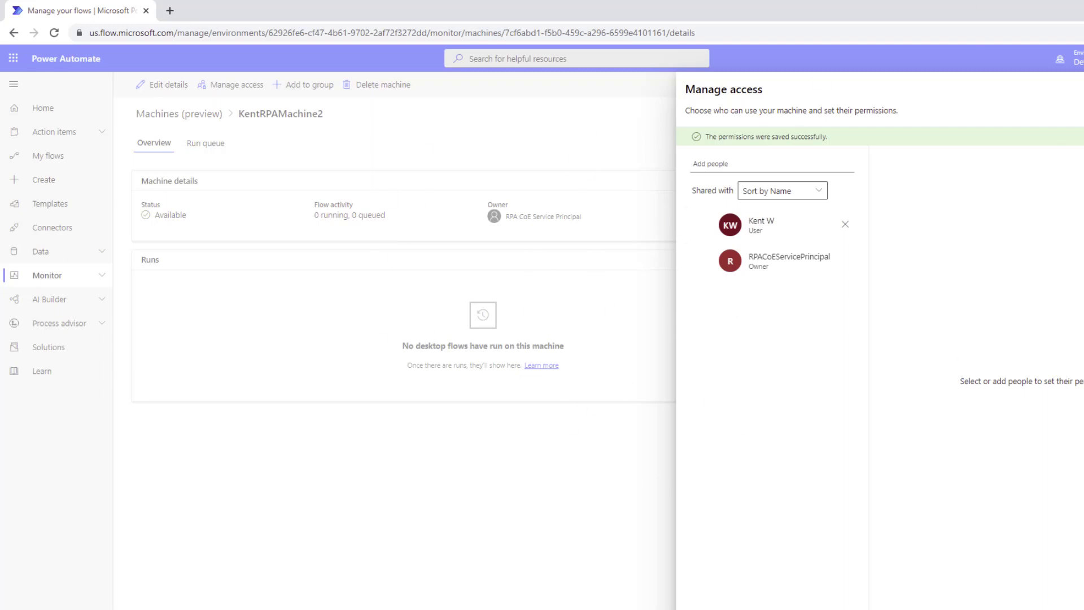
mouse_move(1036, 175)
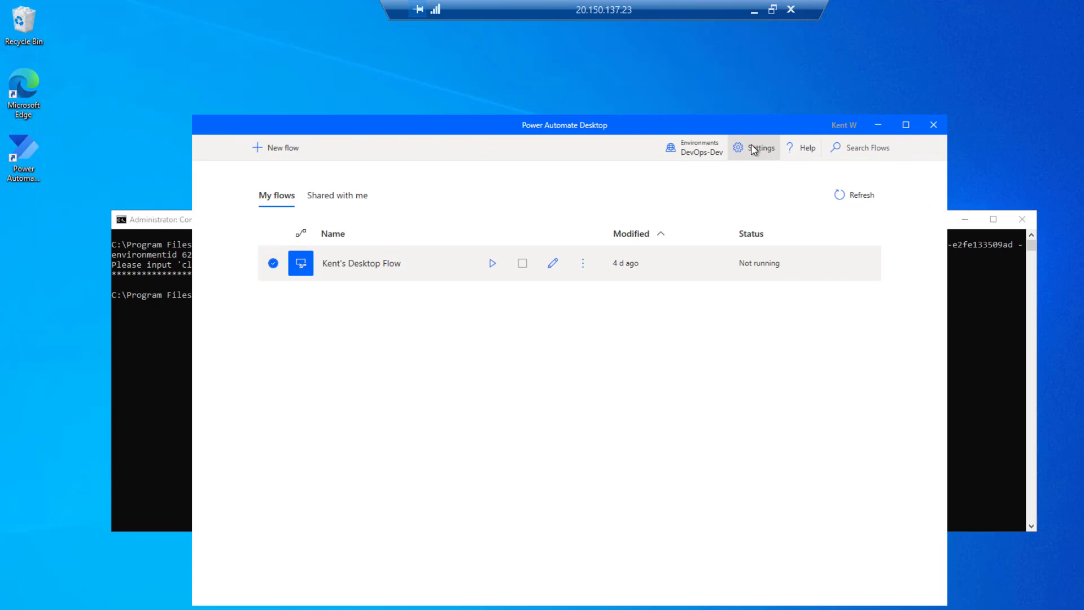
Step: View the machine settings showing KentRPAMachine2 connected in DevOps-Dev with run-only permissions
left_click(761, 147)
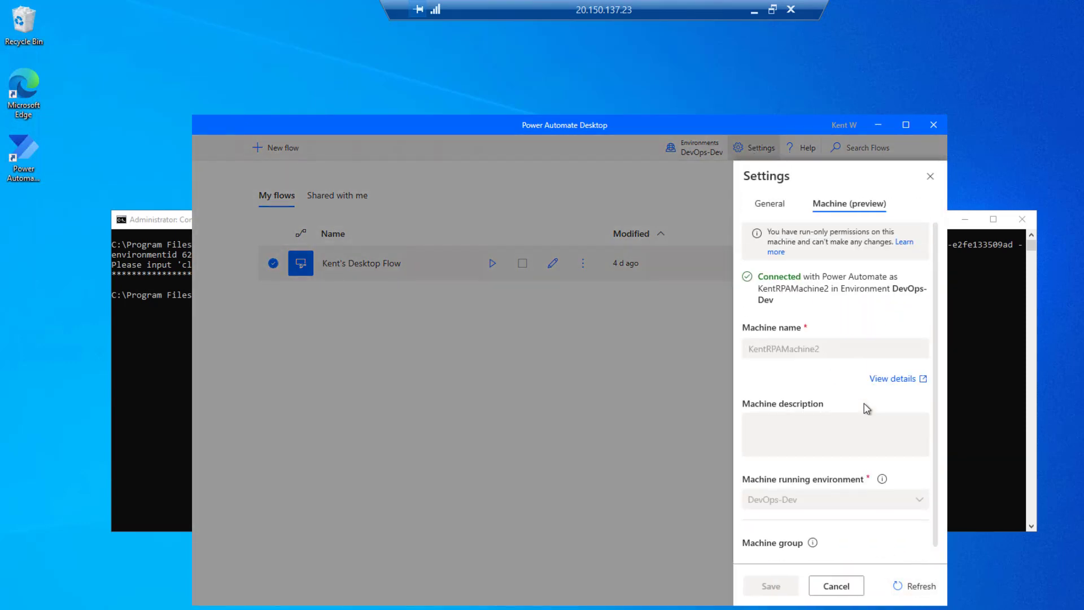
mouse_move(834, 308)
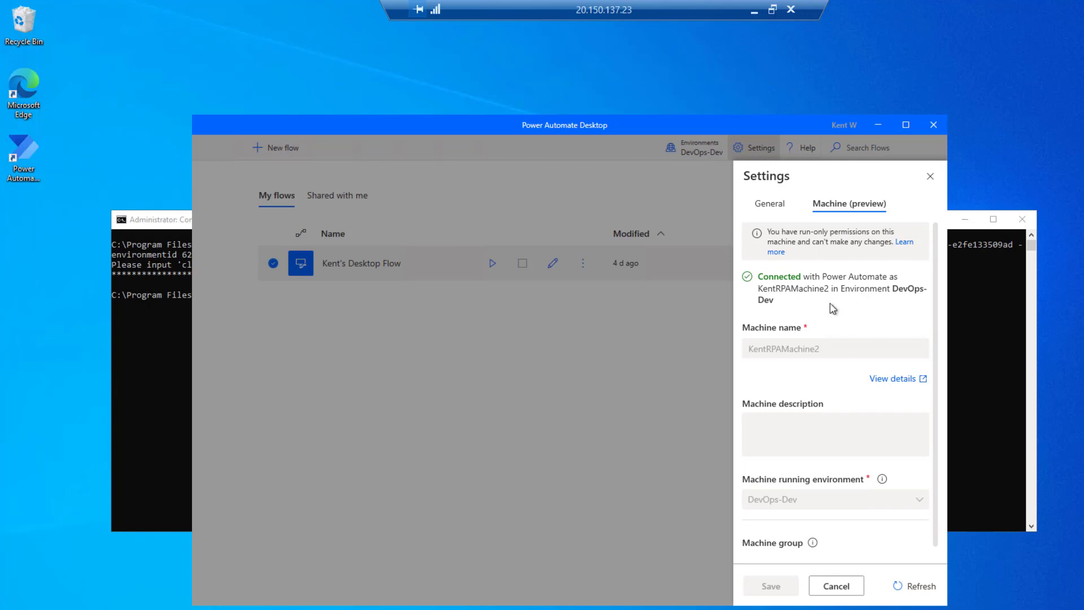
mouse_move(824, 290)
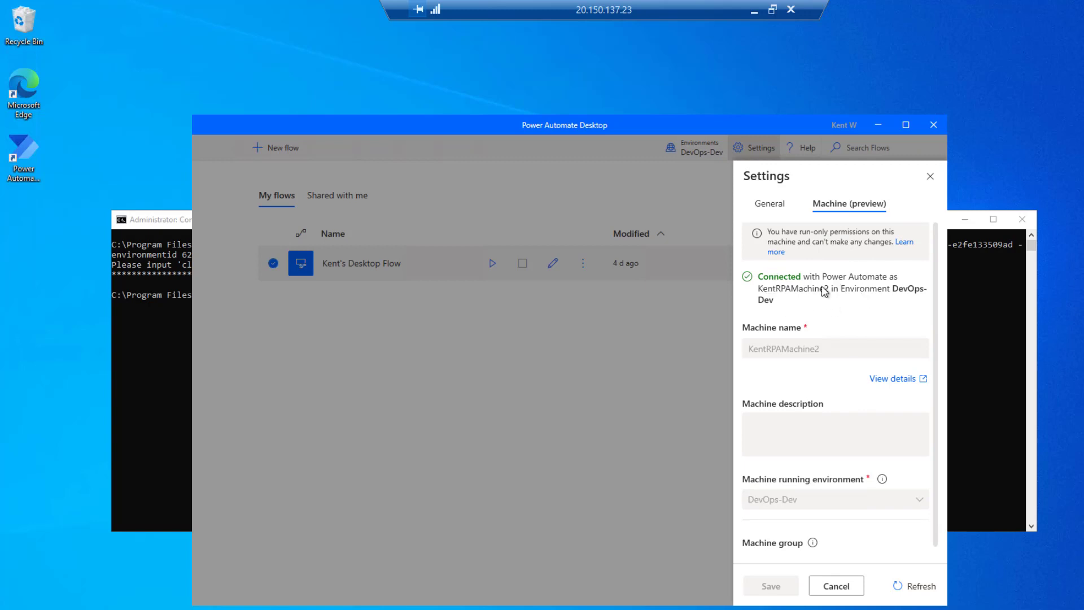
mouse_move(852, 237)
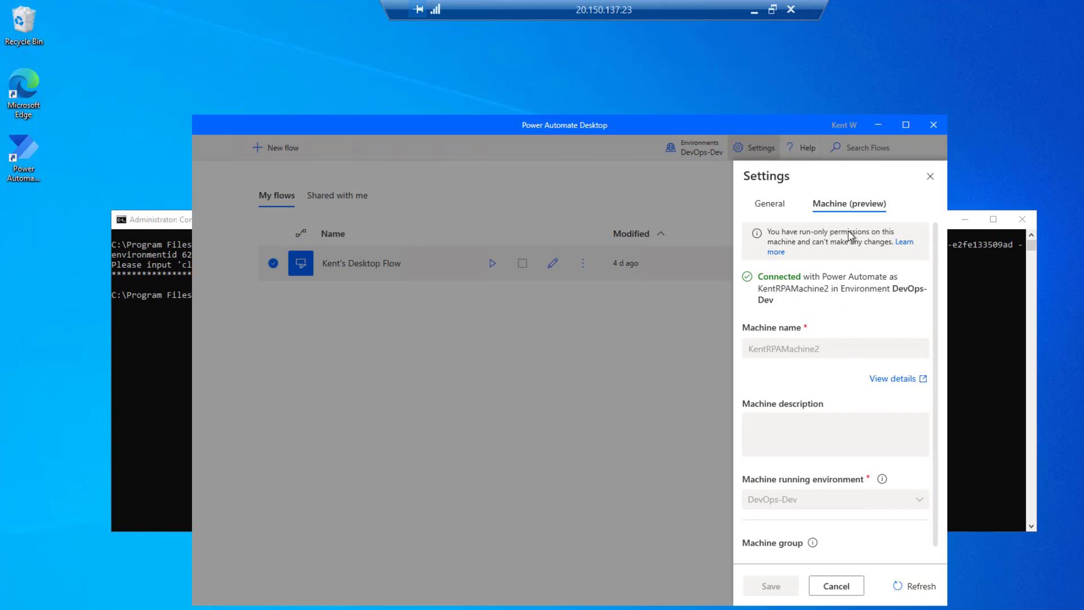
mouse_move(803, 276)
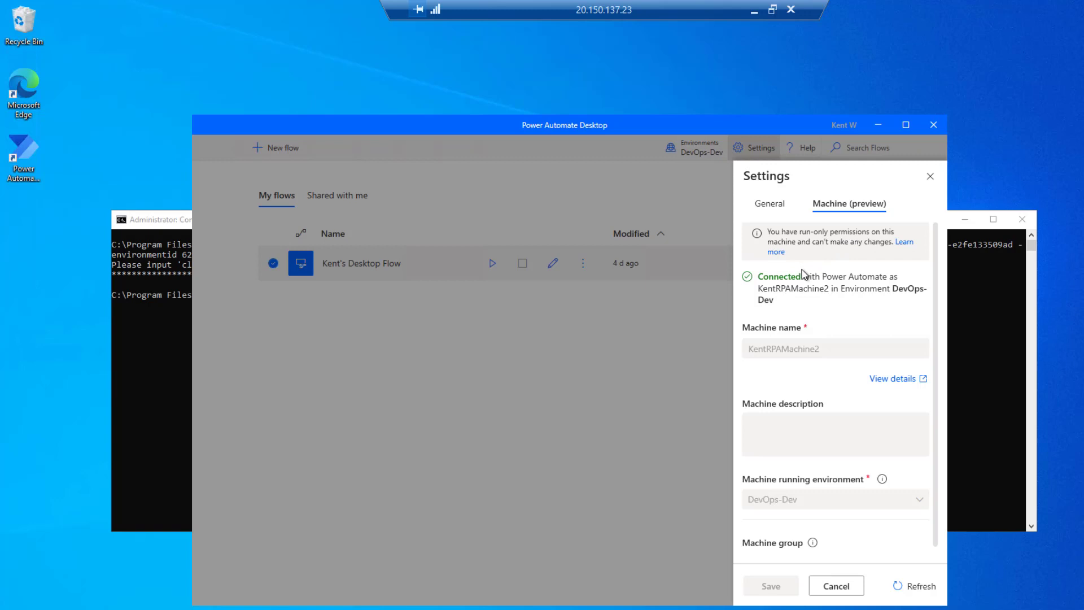